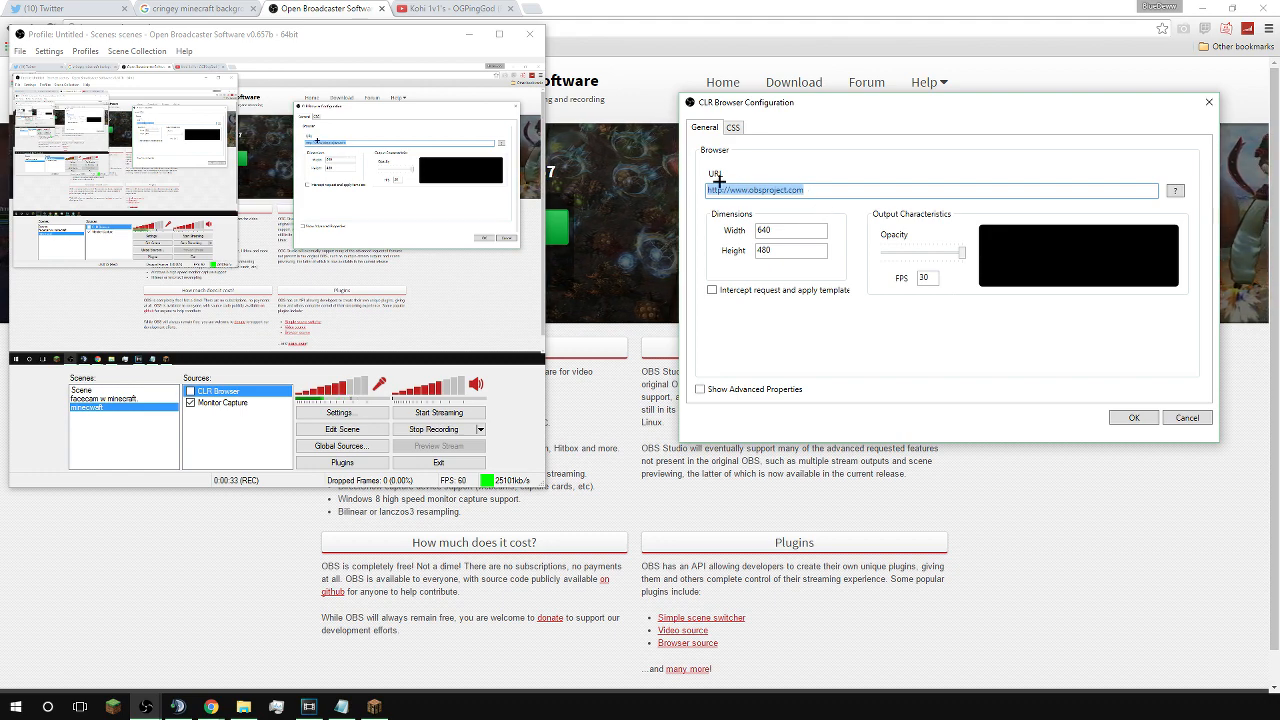
mouse_move(820, 166)
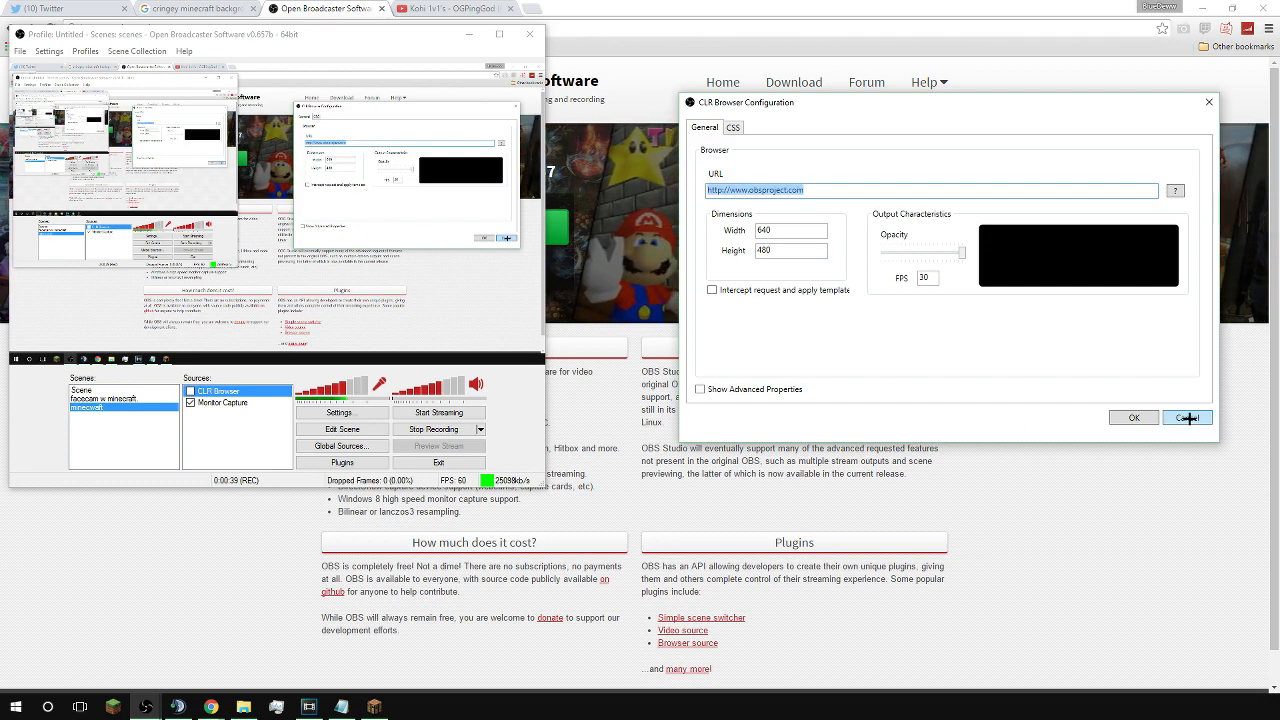
Step: Confirm the CLR Browser configuration pointing at the OBS project site
left_click(1186, 418)
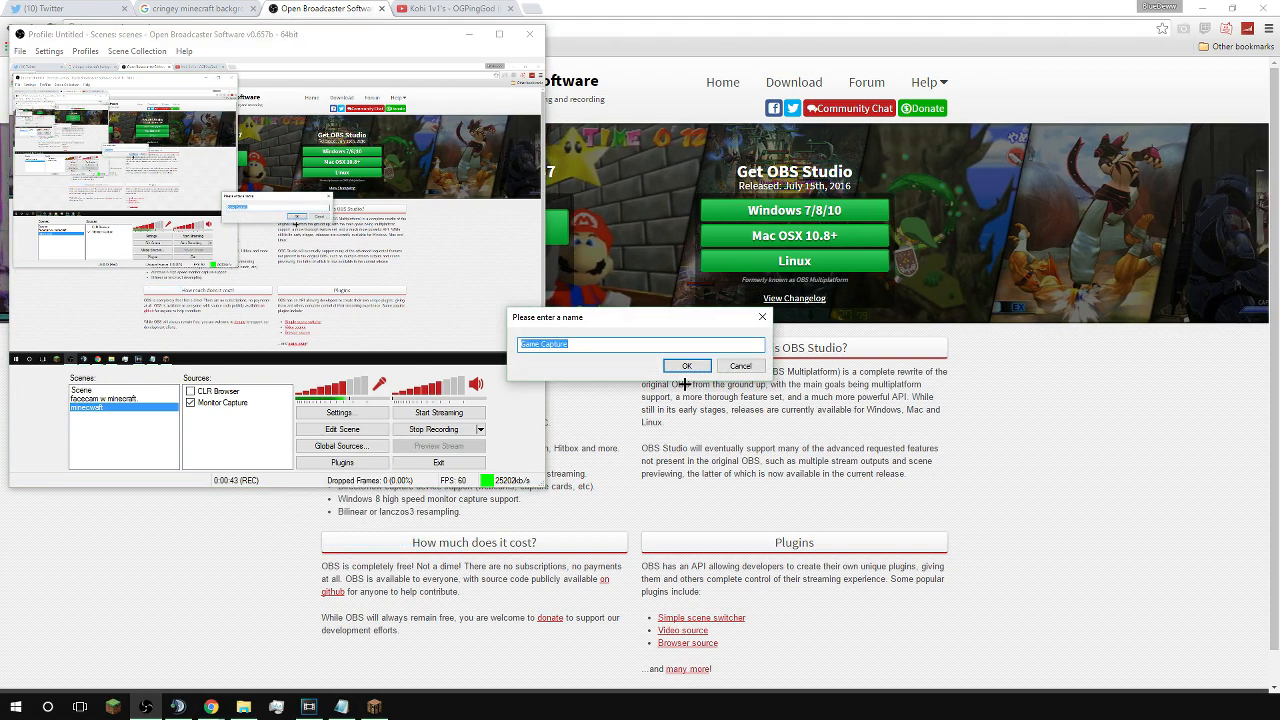
Step: Accept the pre-filled source name Monitor Capture and return to the main window
left_click(686, 364)
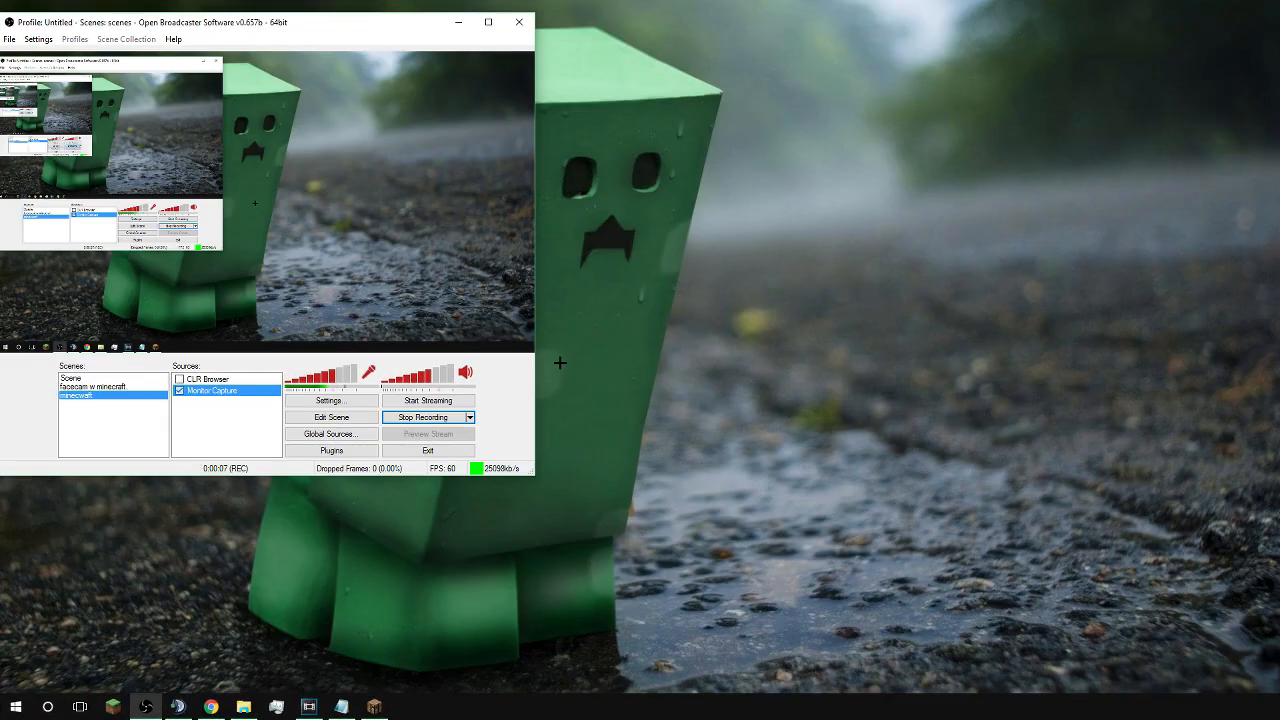
Step: In Settings > Advanced, set the x264 CPU preset to fast with keyframe interval 2
left_click(332, 400)
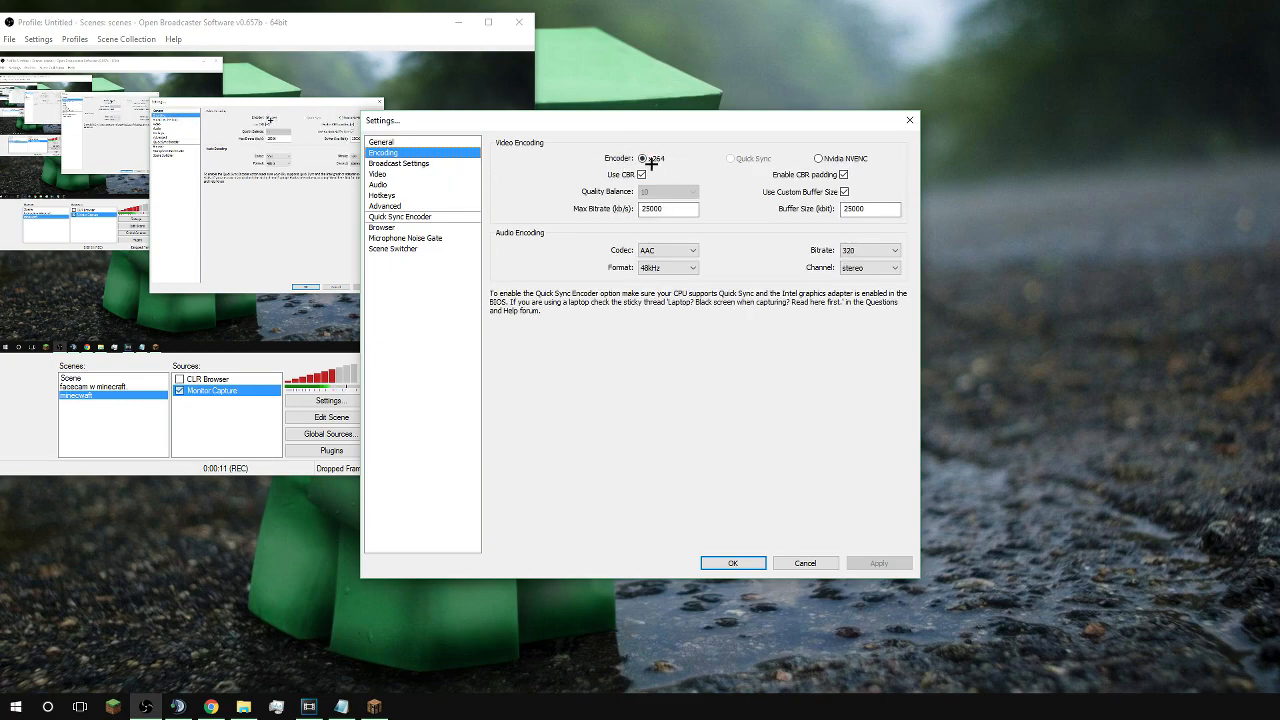
mouse_move(520, 146)
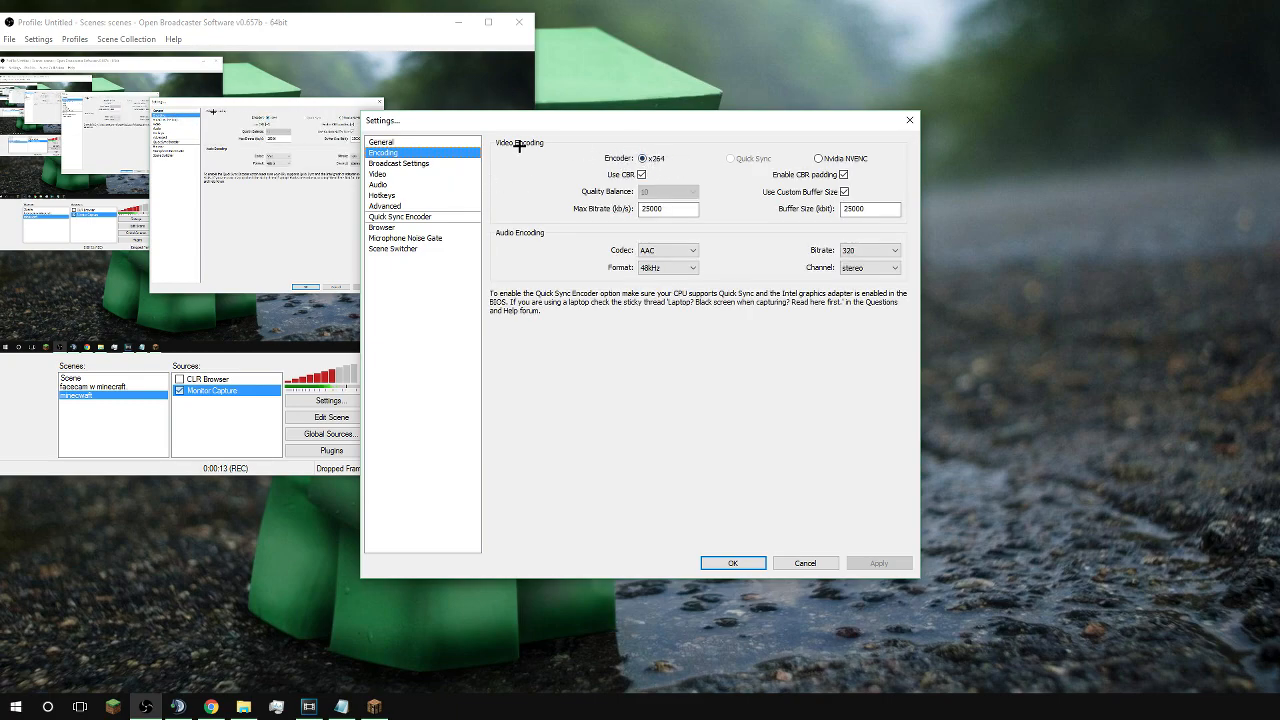
mouse_move(408, 202)
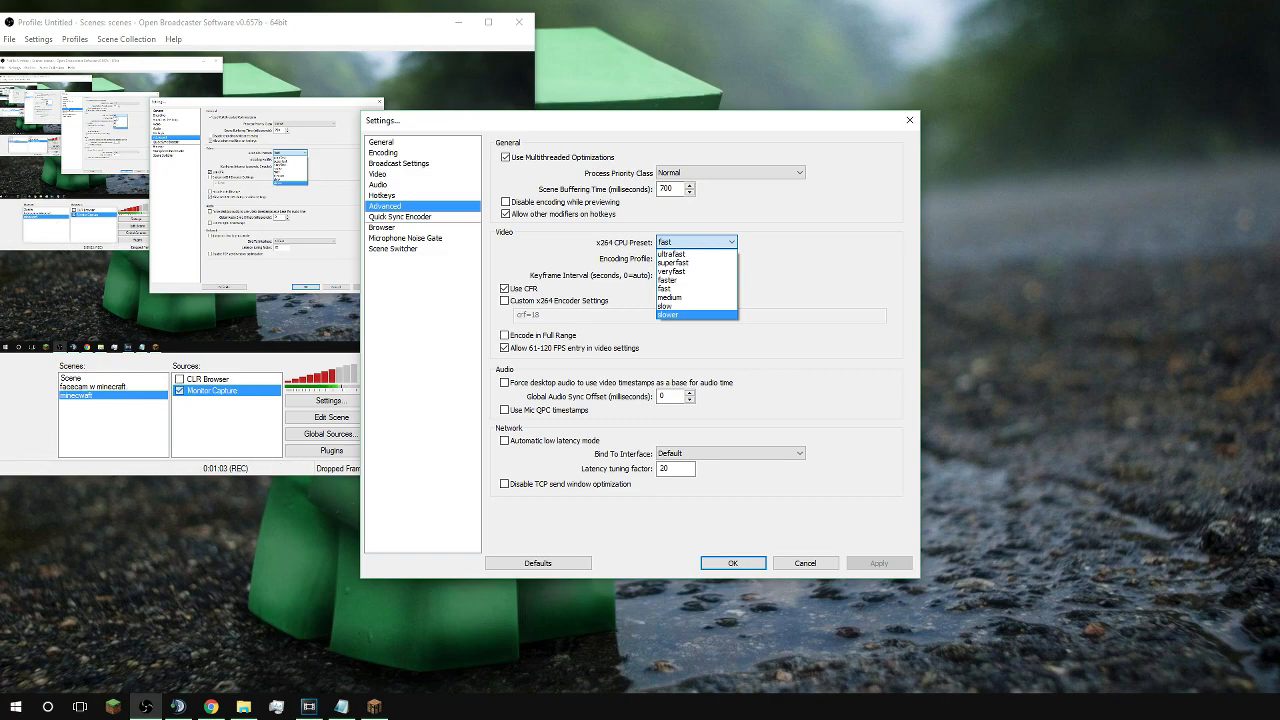
mouse_move(160, 256)
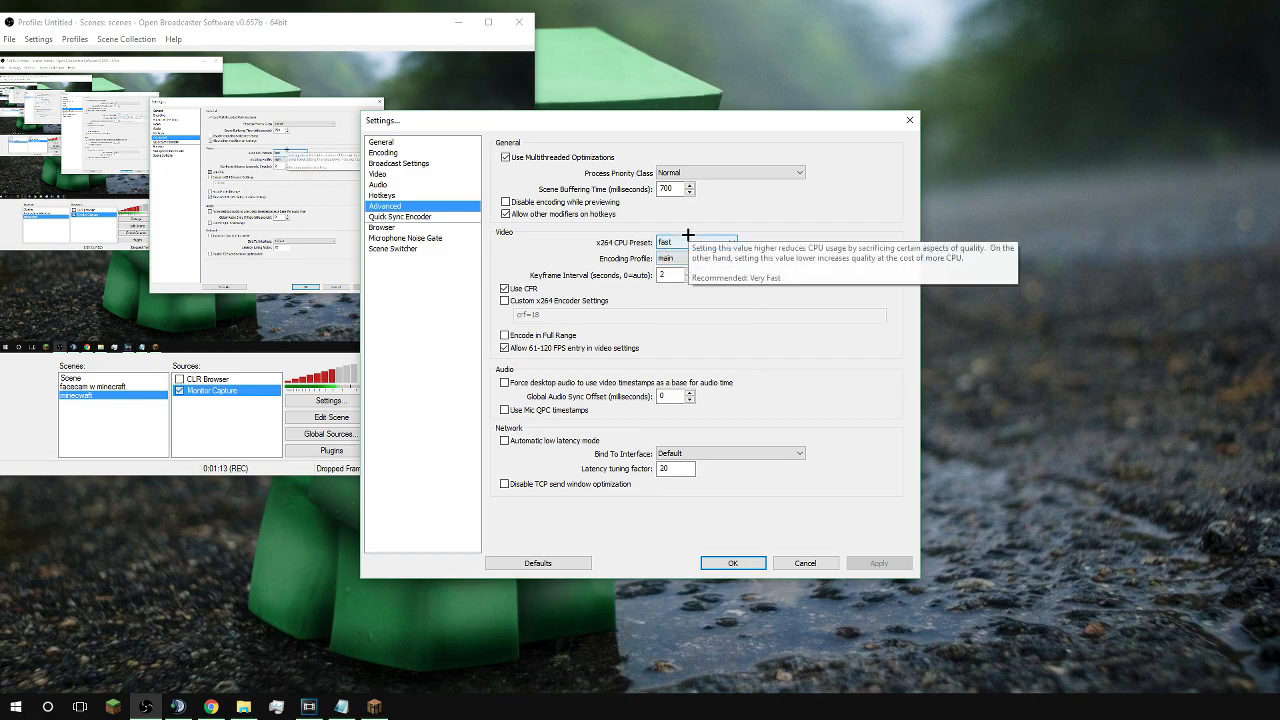
left_click(696, 240)
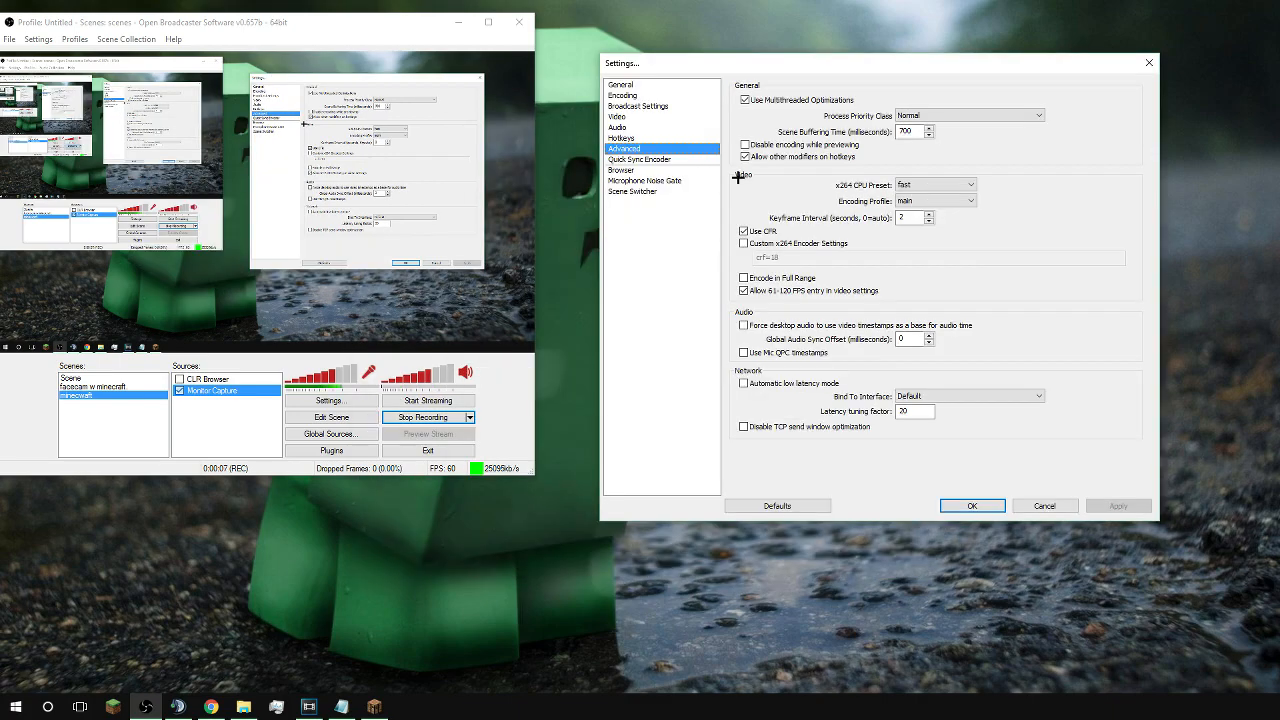
Step: Apply the advanced changes and downscale video 1.50 to 1280x720 with the Lanczos filter
left_click(934, 184)
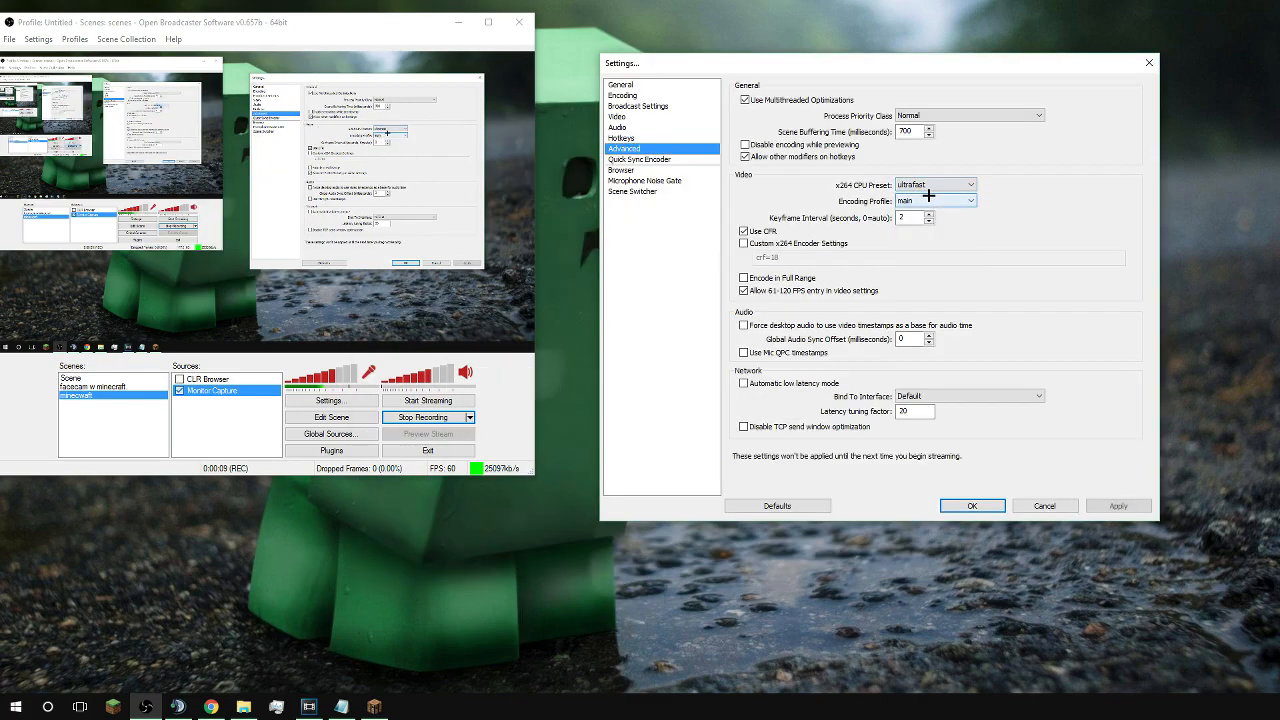
left_click(616, 116)
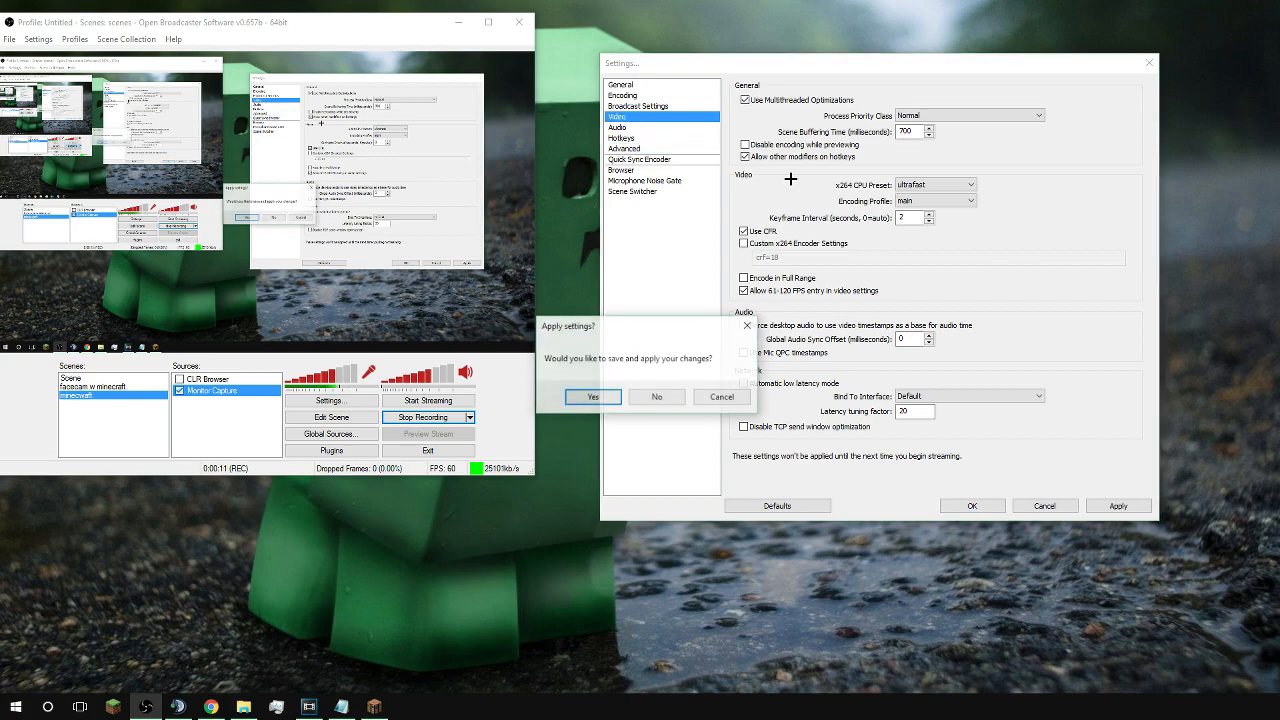
left_click(592, 396)
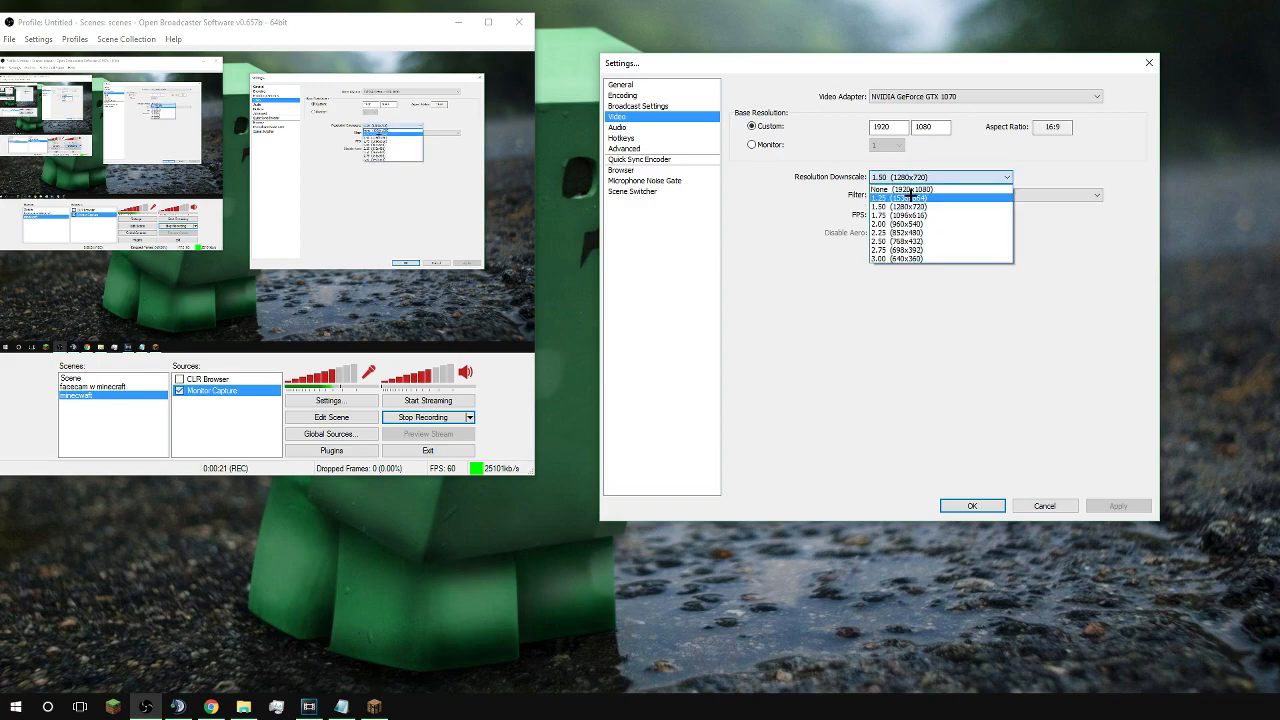
left_click(902, 188)
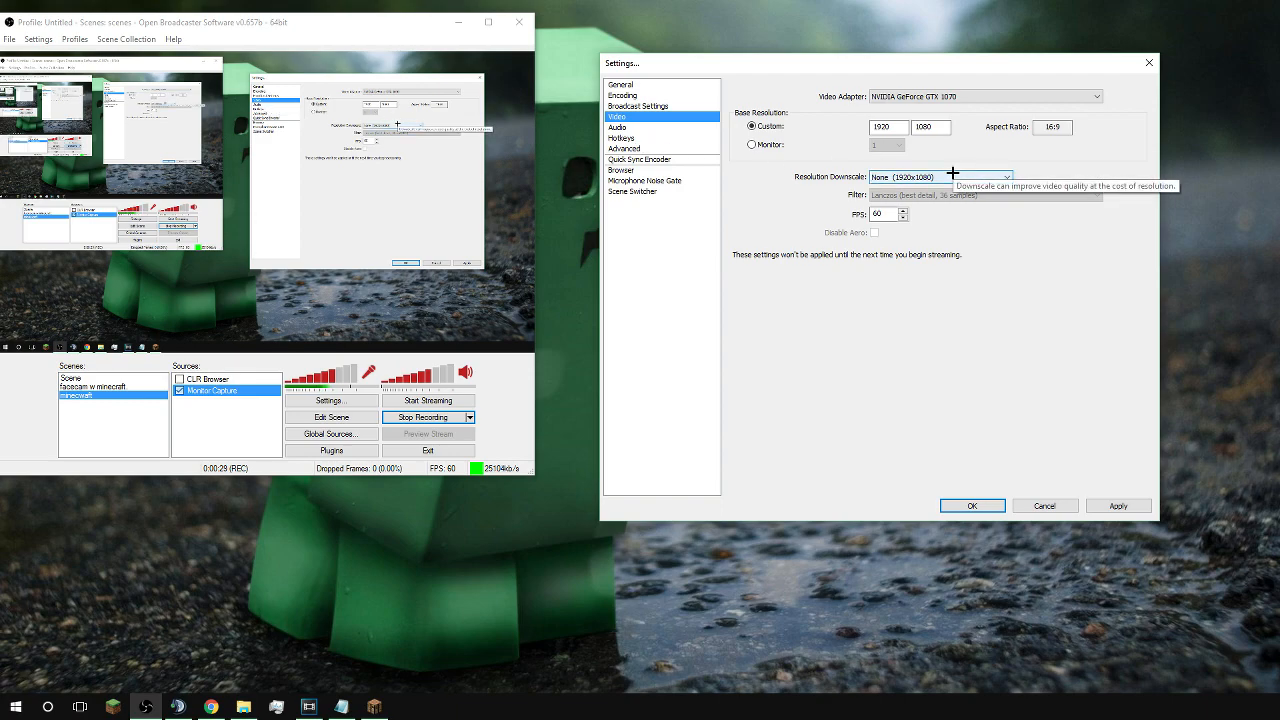
left_click(940, 176)
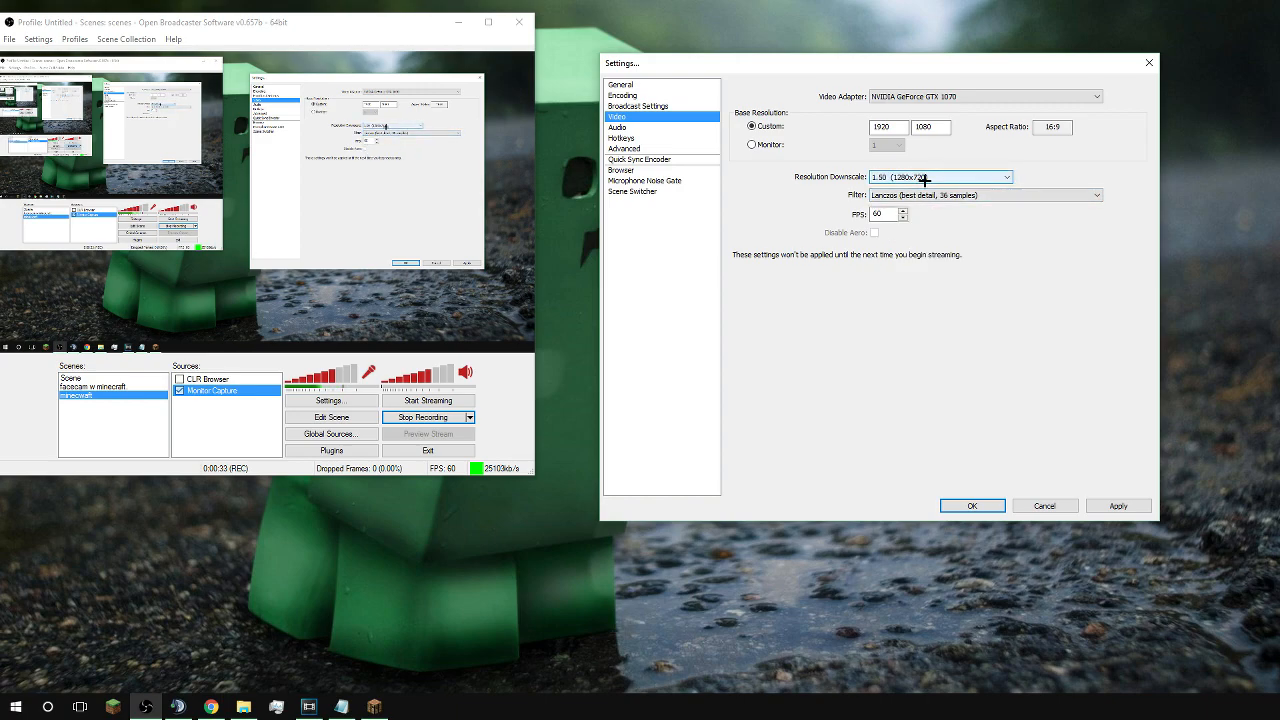
mouse_move(932, 174)
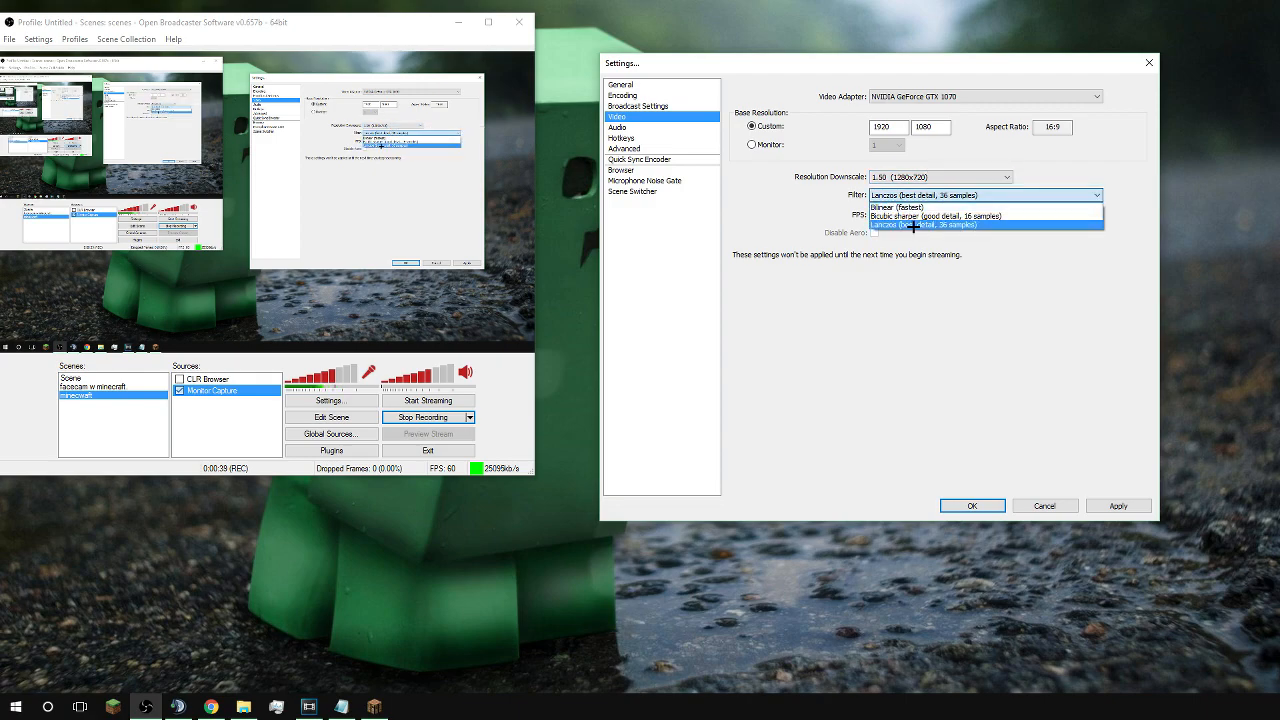
left_click(584, 76)
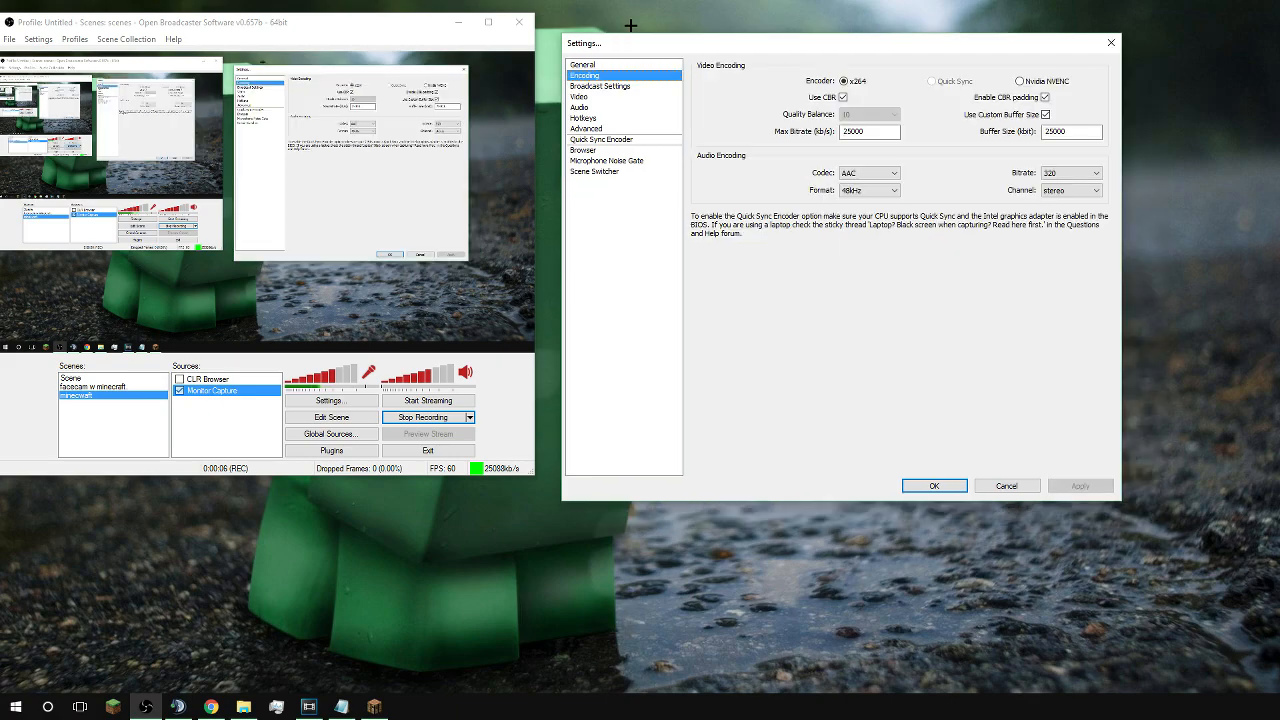
triple_click(868, 132)
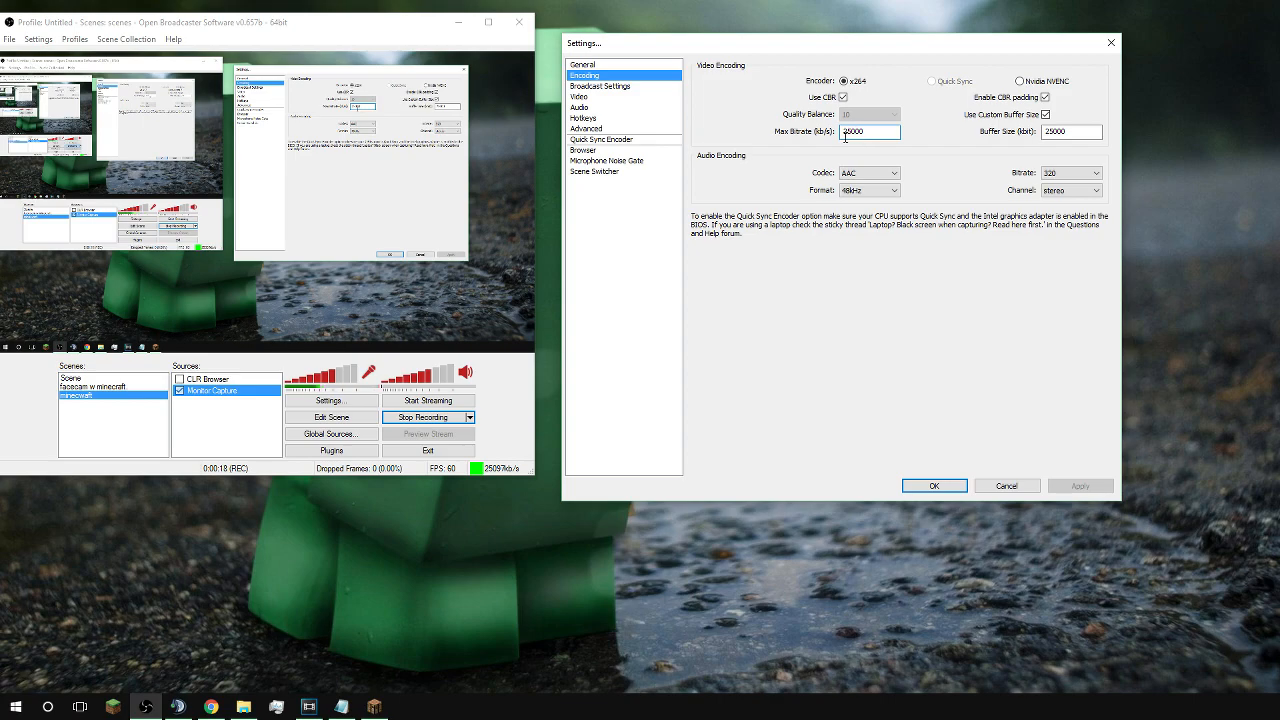
type("5000")
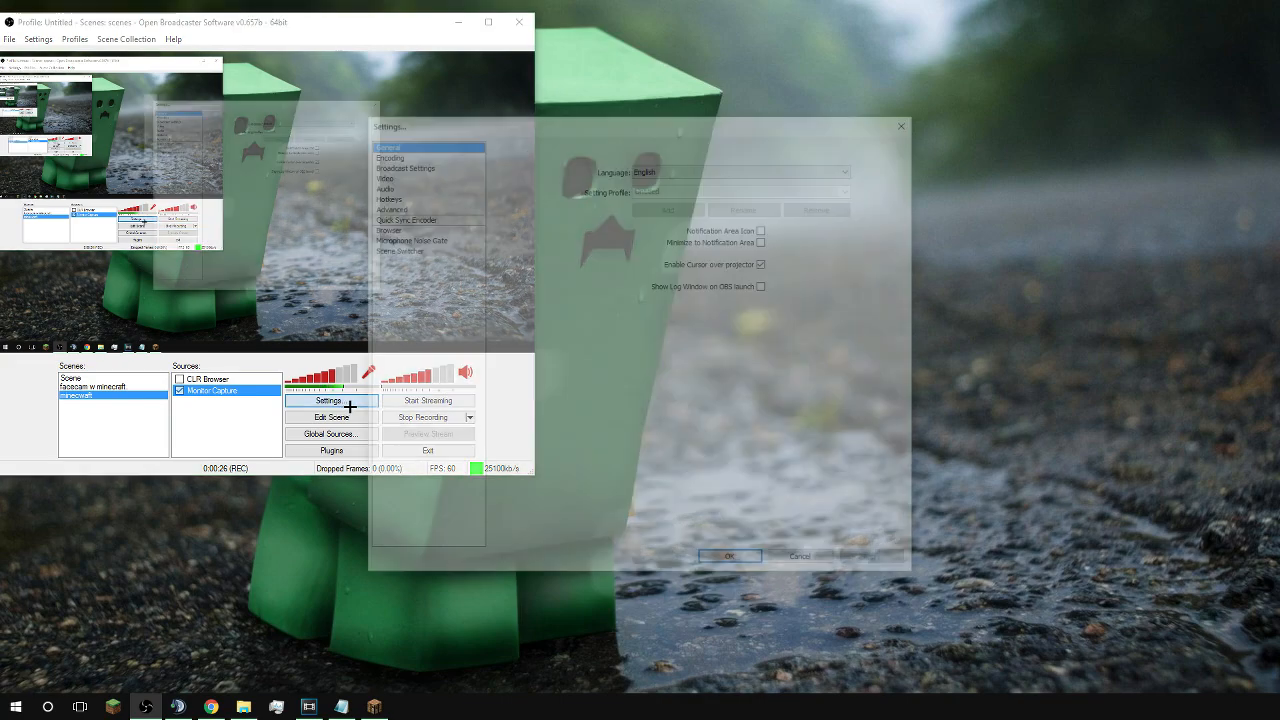
left_click(390, 158)
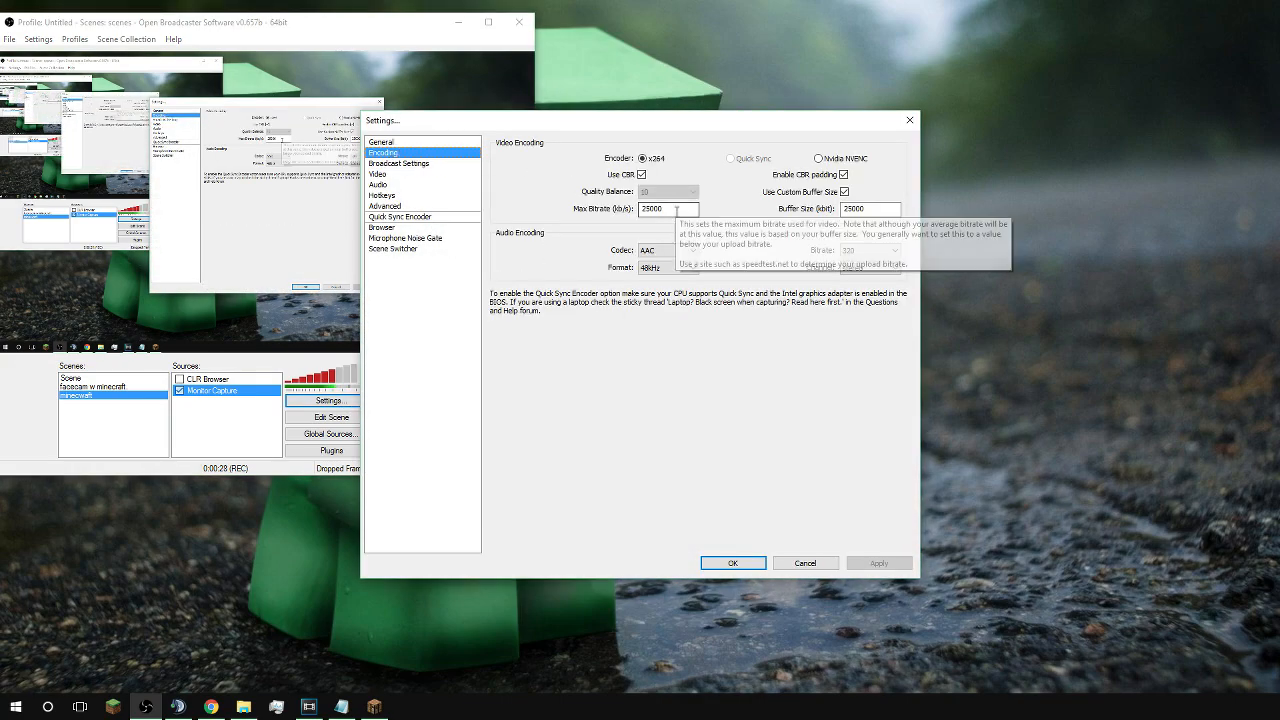
left_click(382, 196)
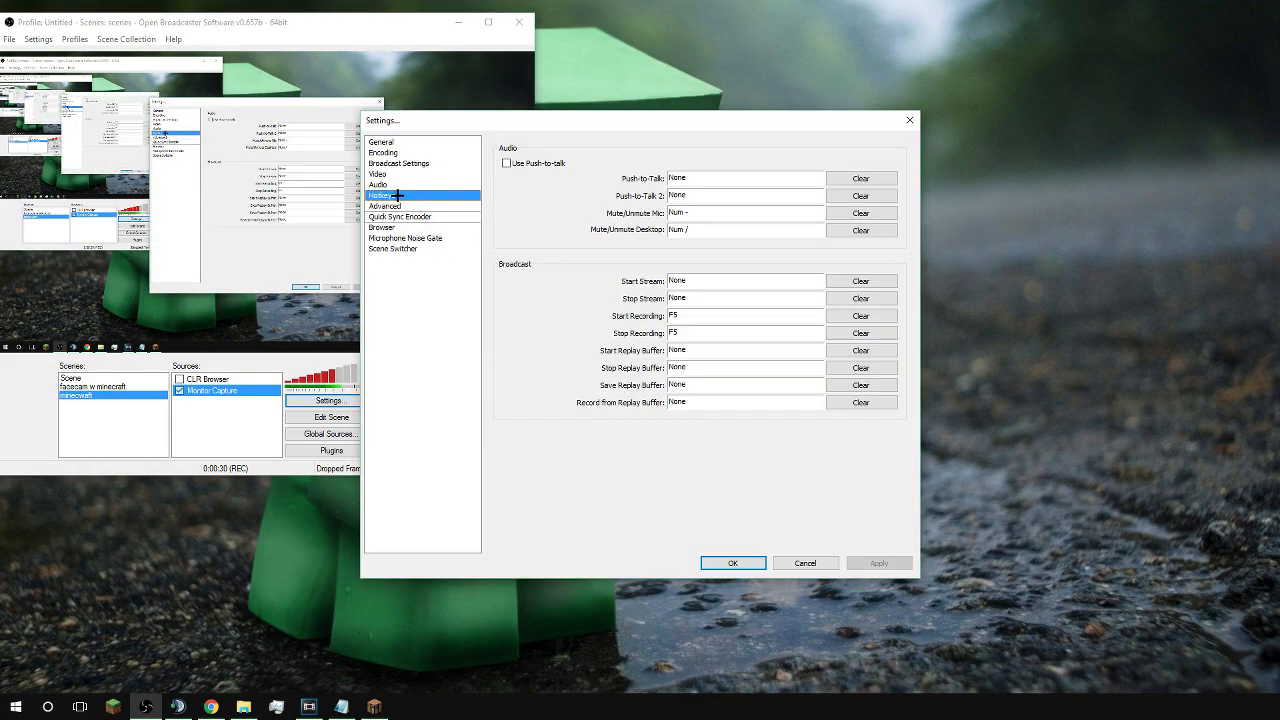
left_click(378, 174)
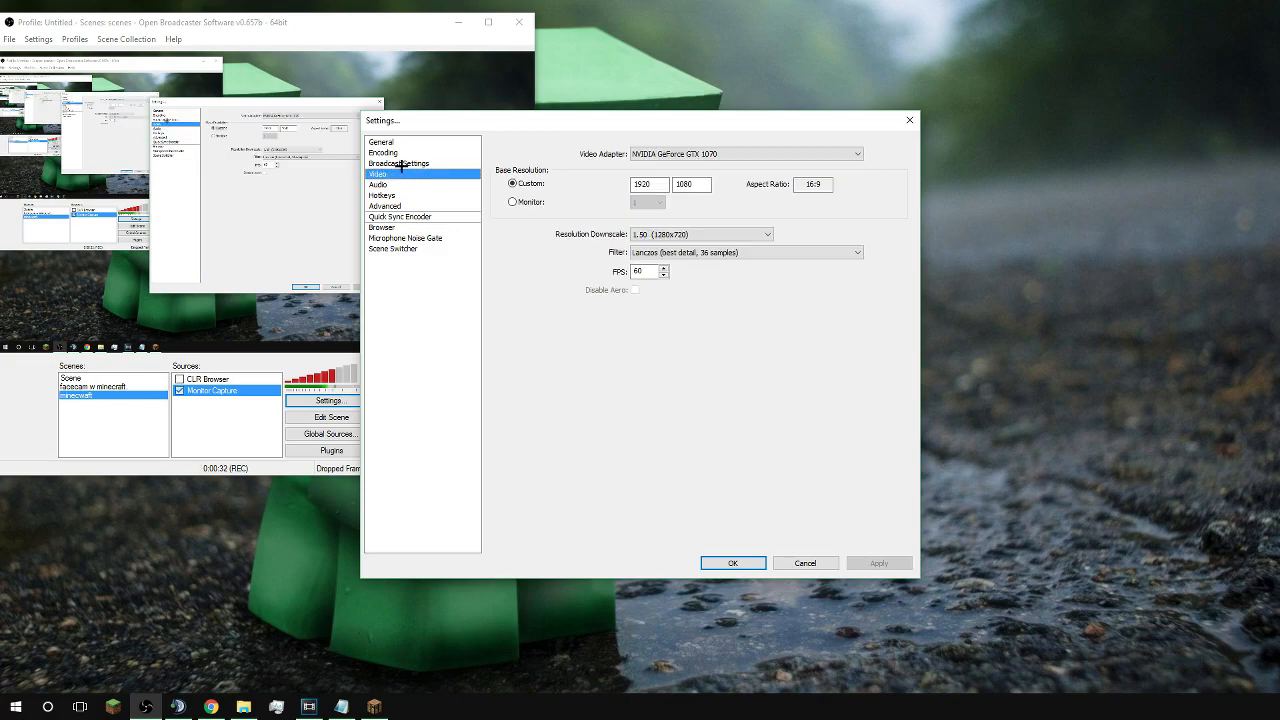
left_click(398, 164)
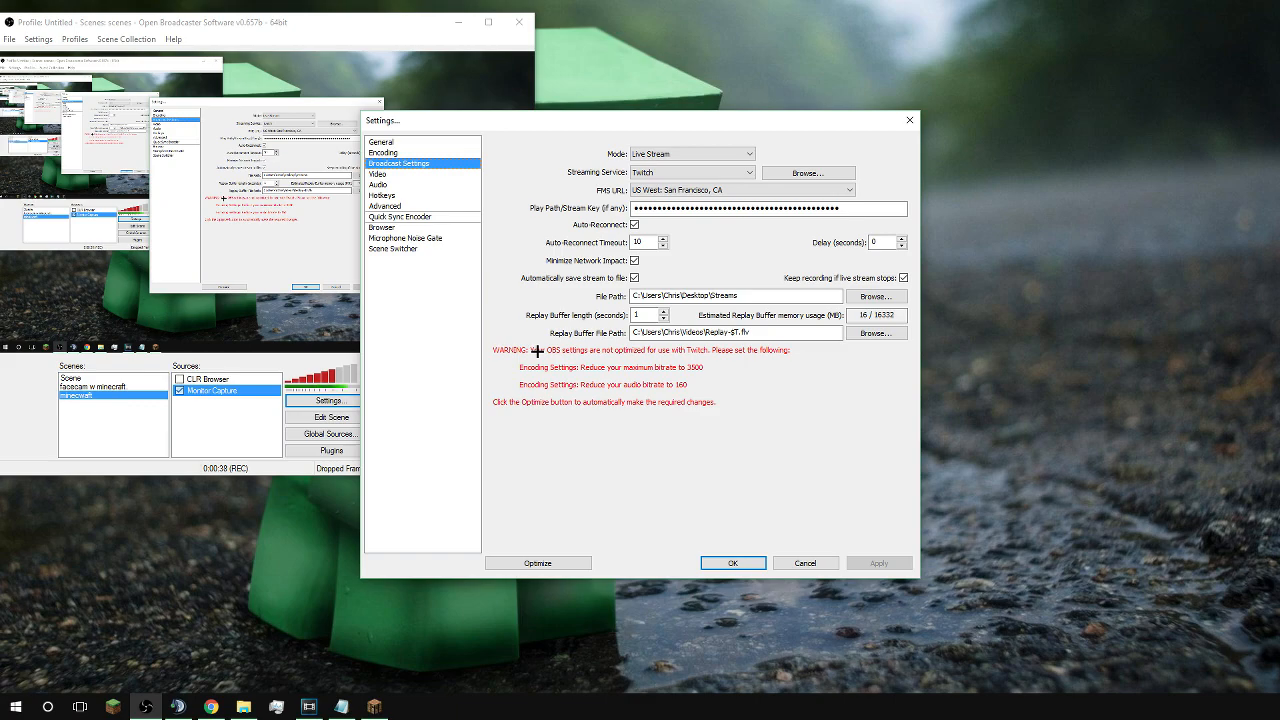
mouse_move(604, 352)
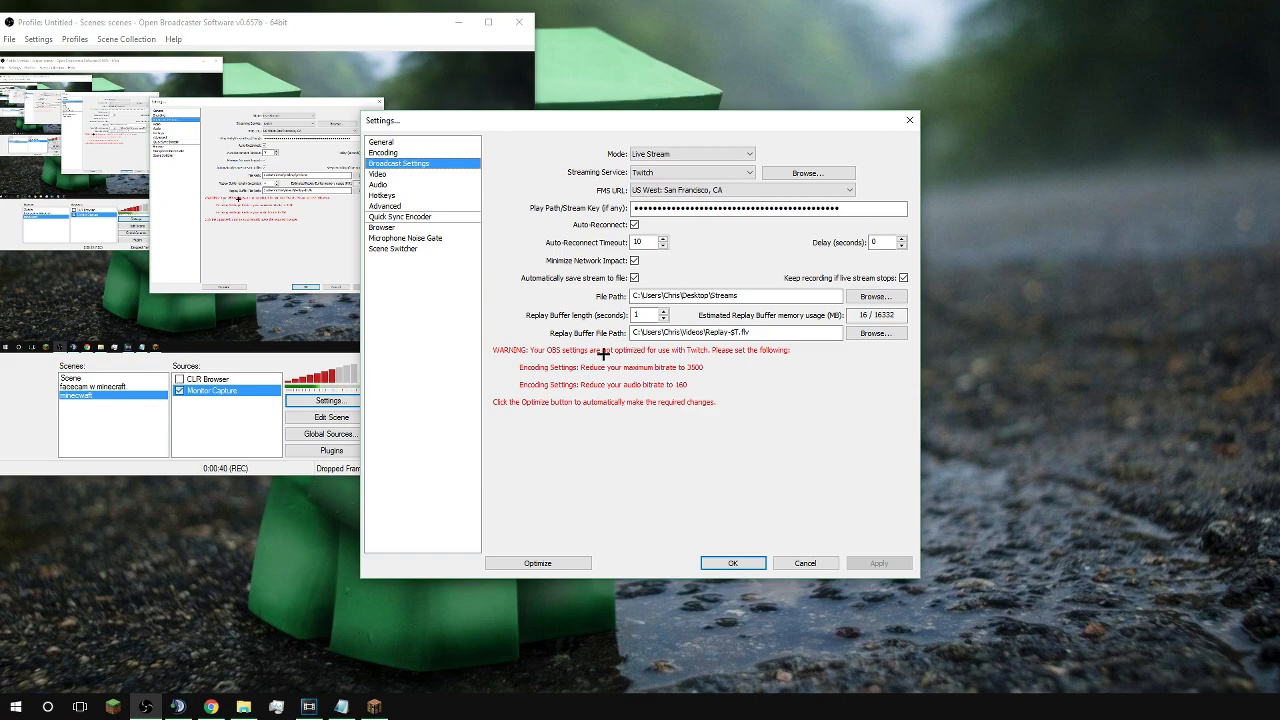
mouse_move(634, 370)
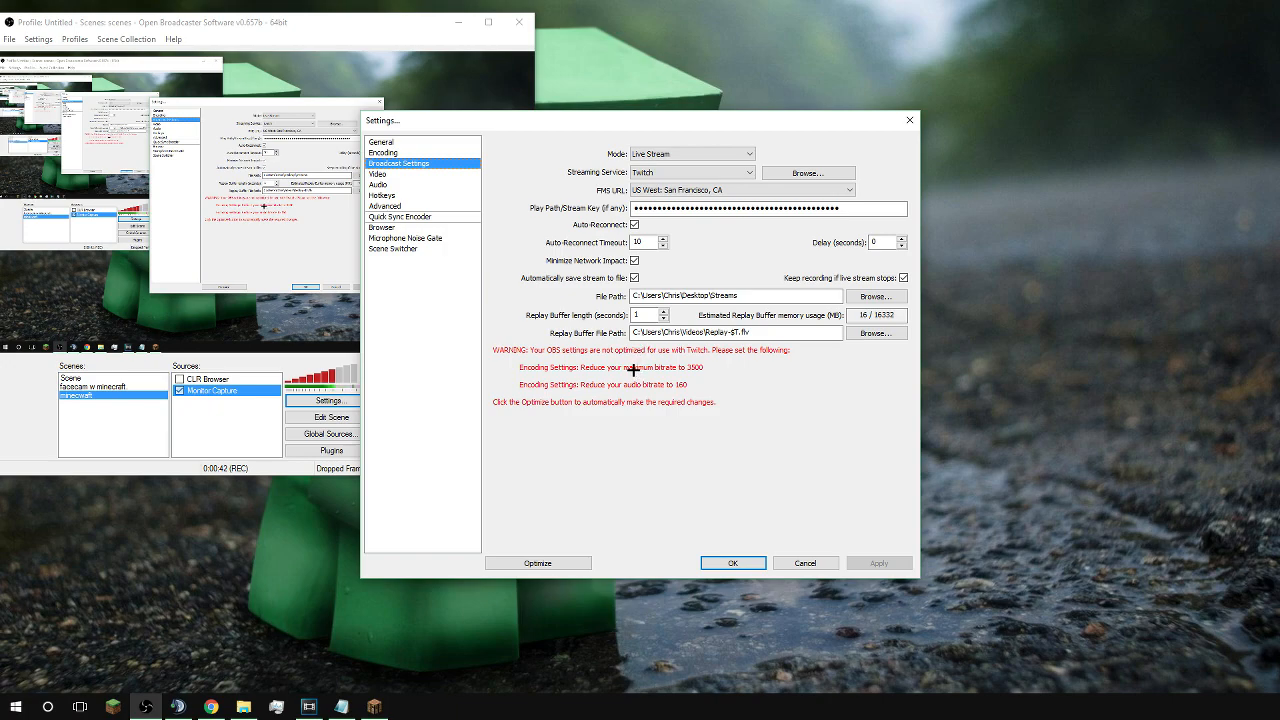
mouse_move(720, 356)
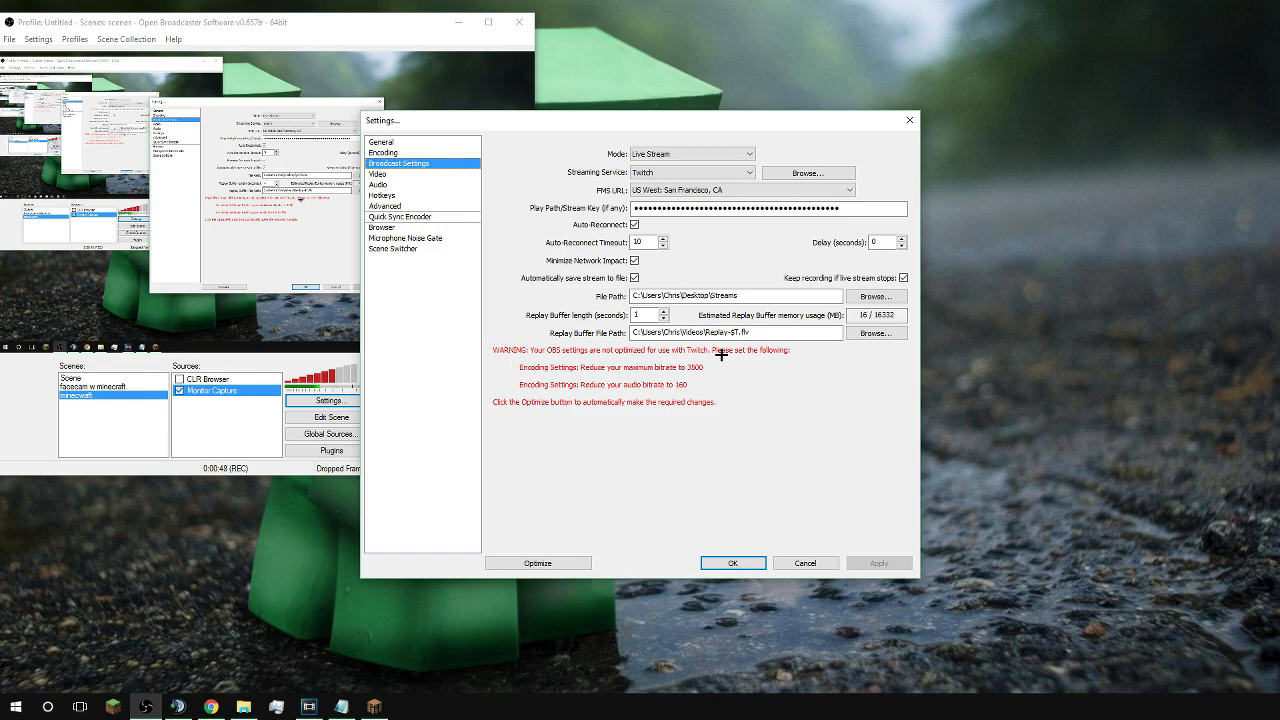
left_click(384, 152)
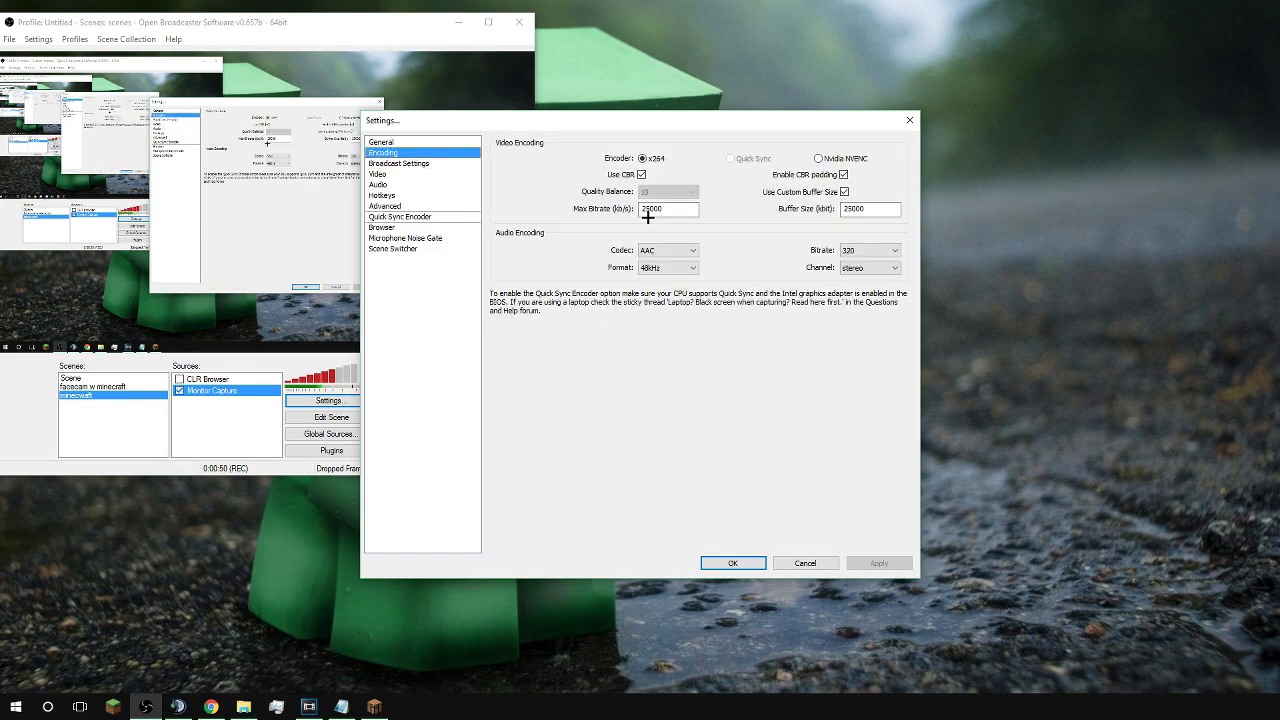
mouse_move(668, 210)
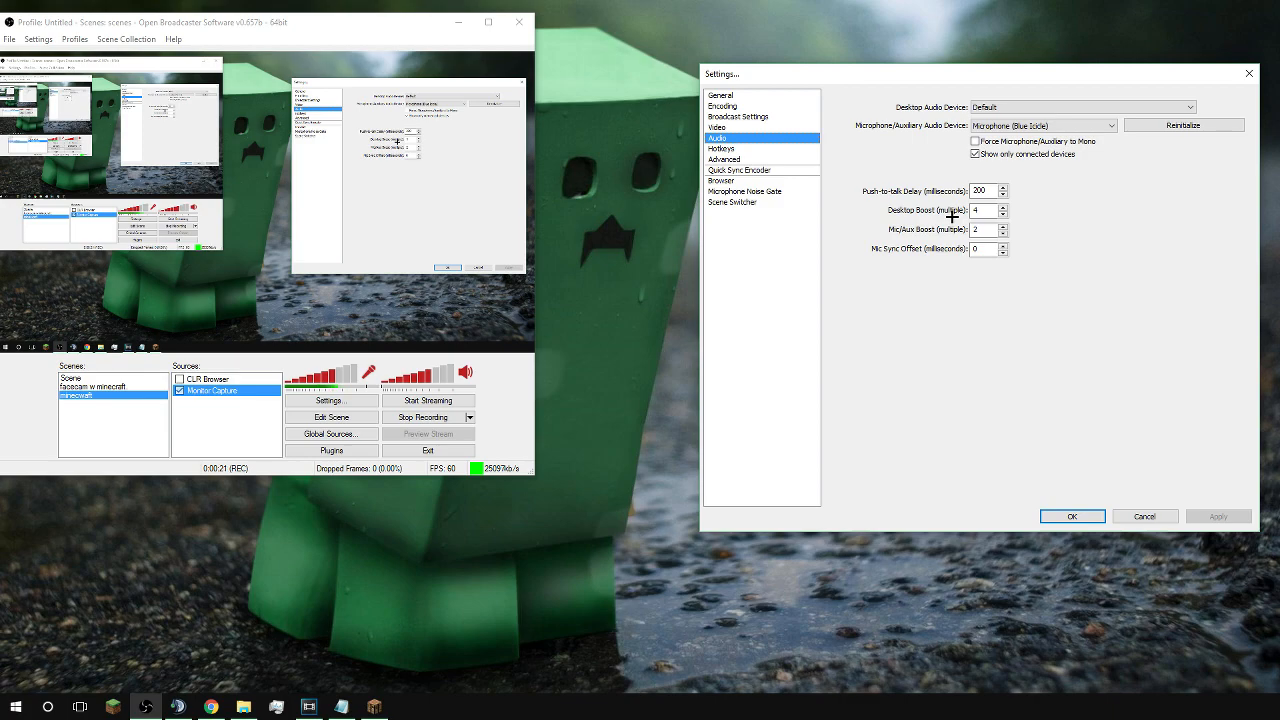
Step: Raise the Desktop Boost and Mic/Aux Boost multipliers, then close Settings
left_click(1004, 206)
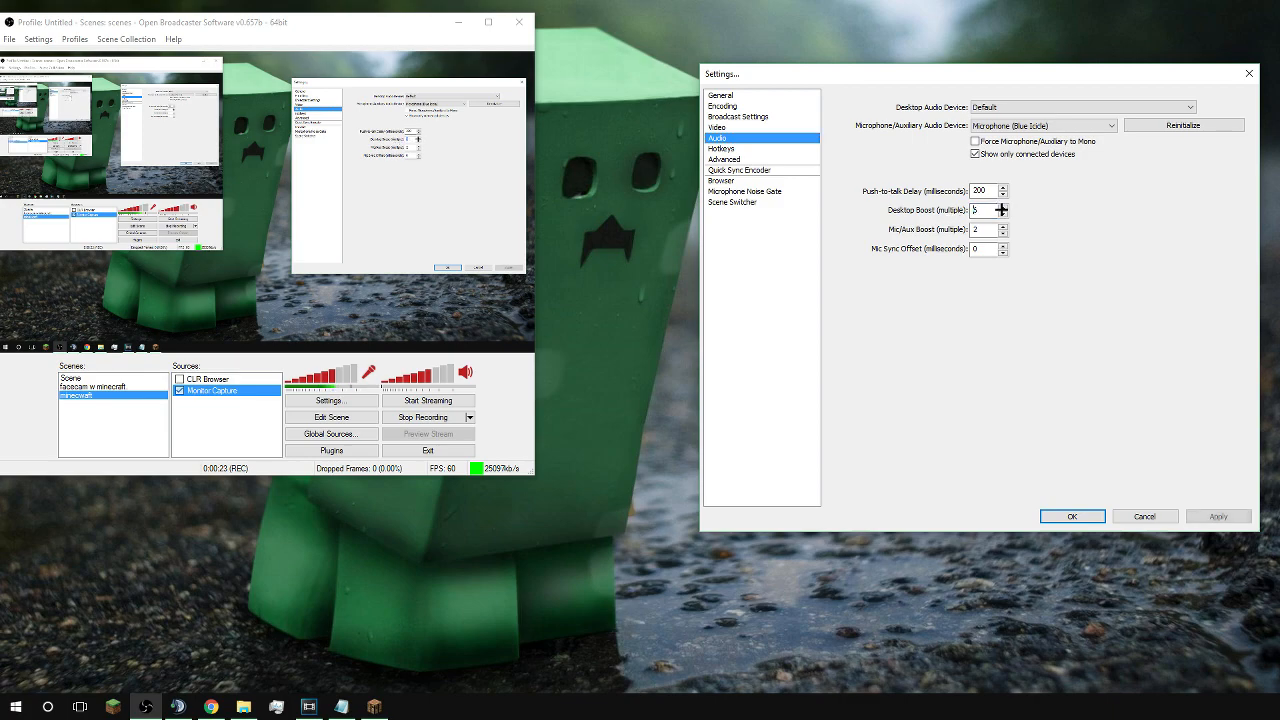
left_click(1004, 212)
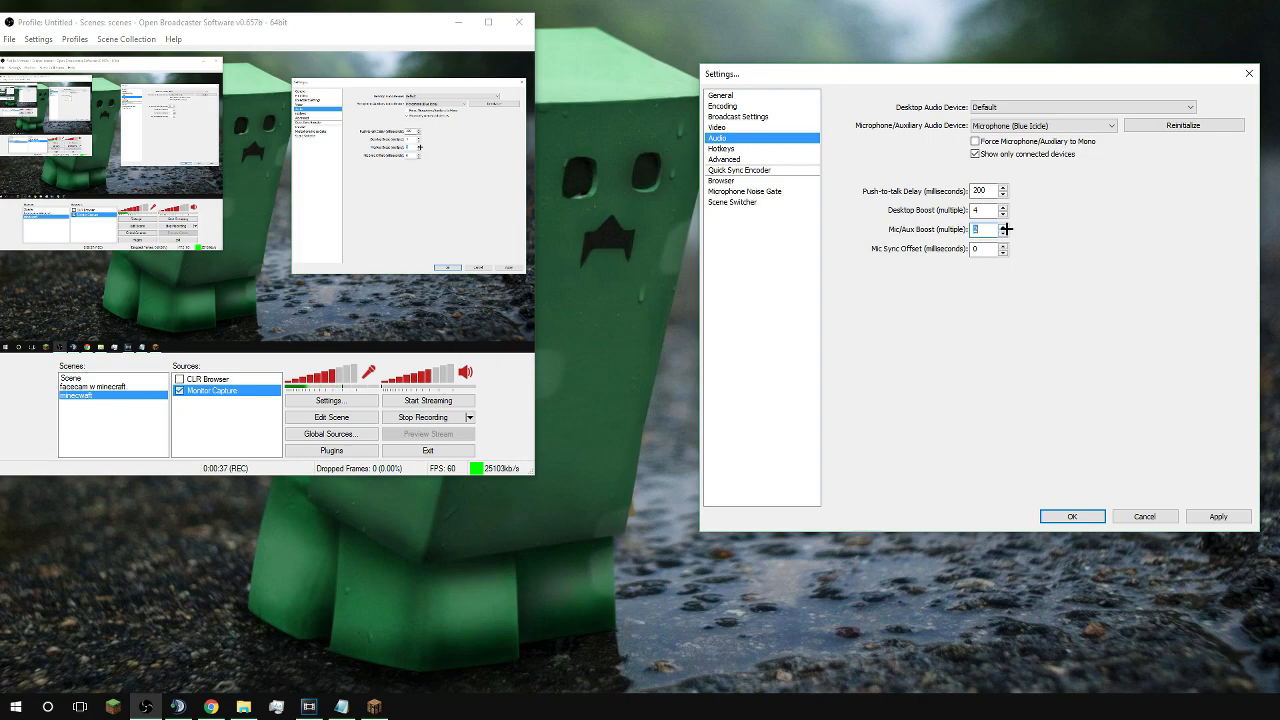
left_click(1072, 516)
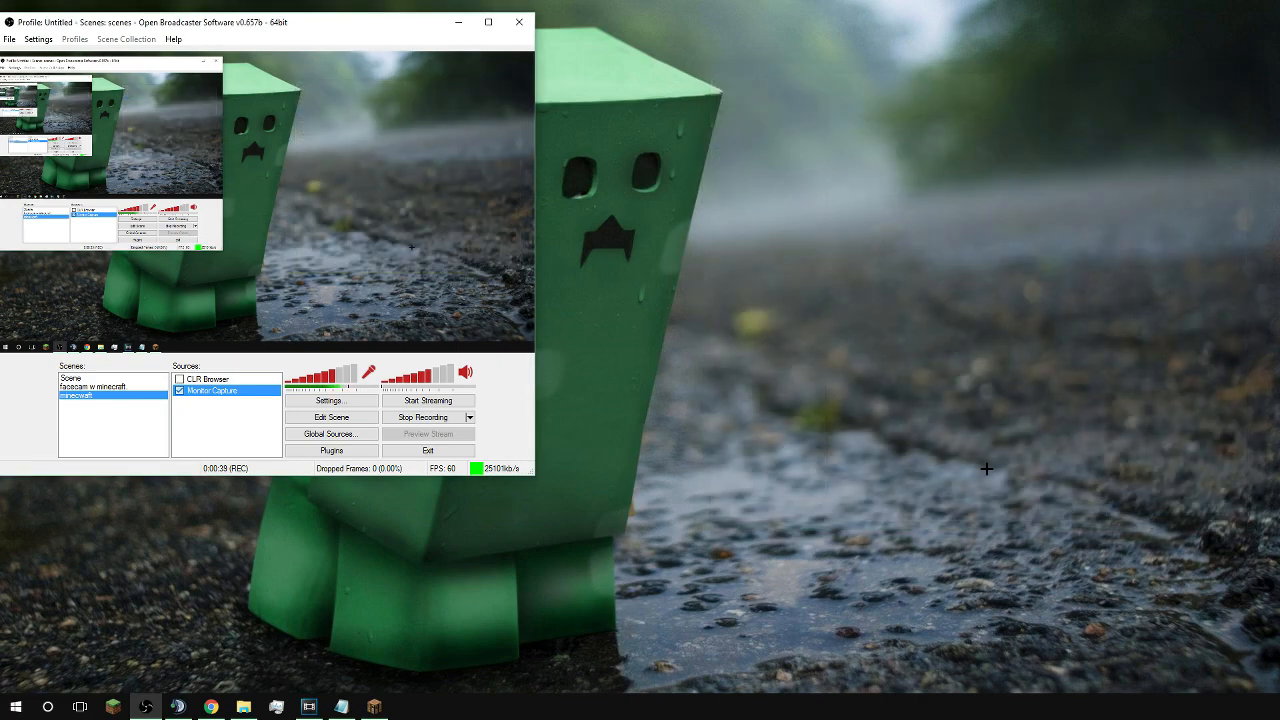
Step: Reopen Settings, check Hotkeys, and land on the Twitch Broadcast Settings page
left_click(330, 400)
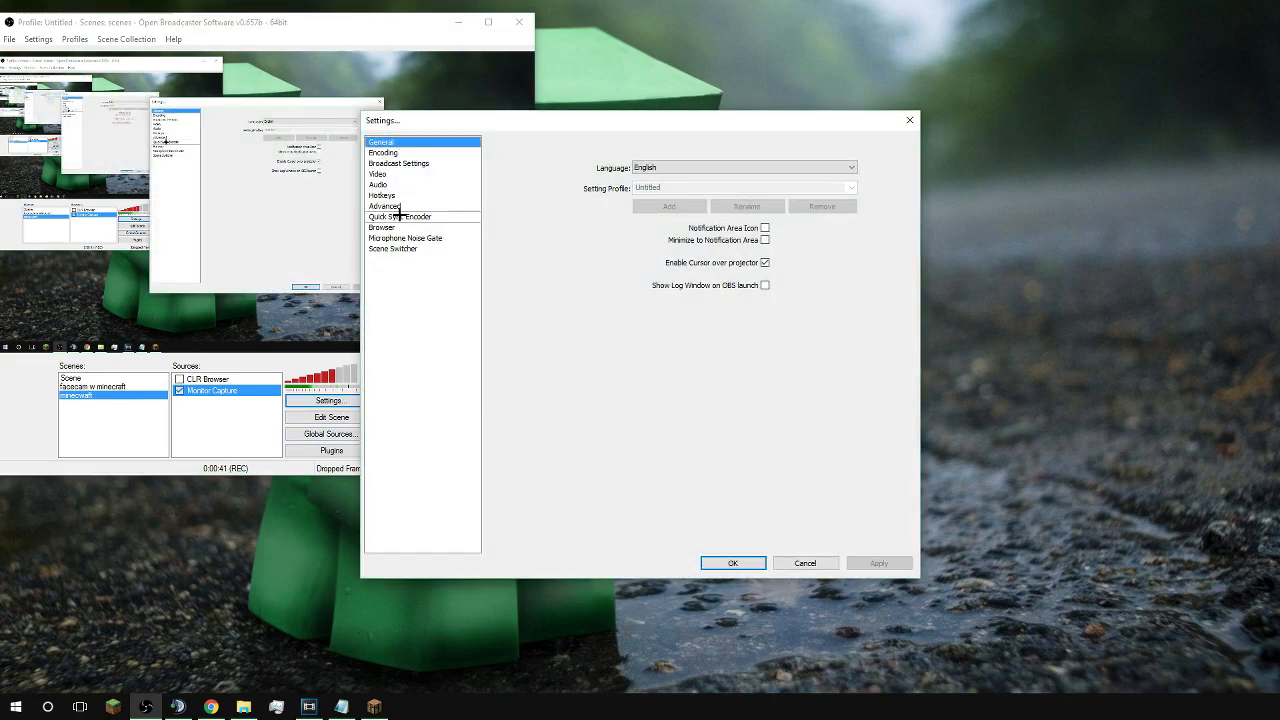
left_click(384, 196)
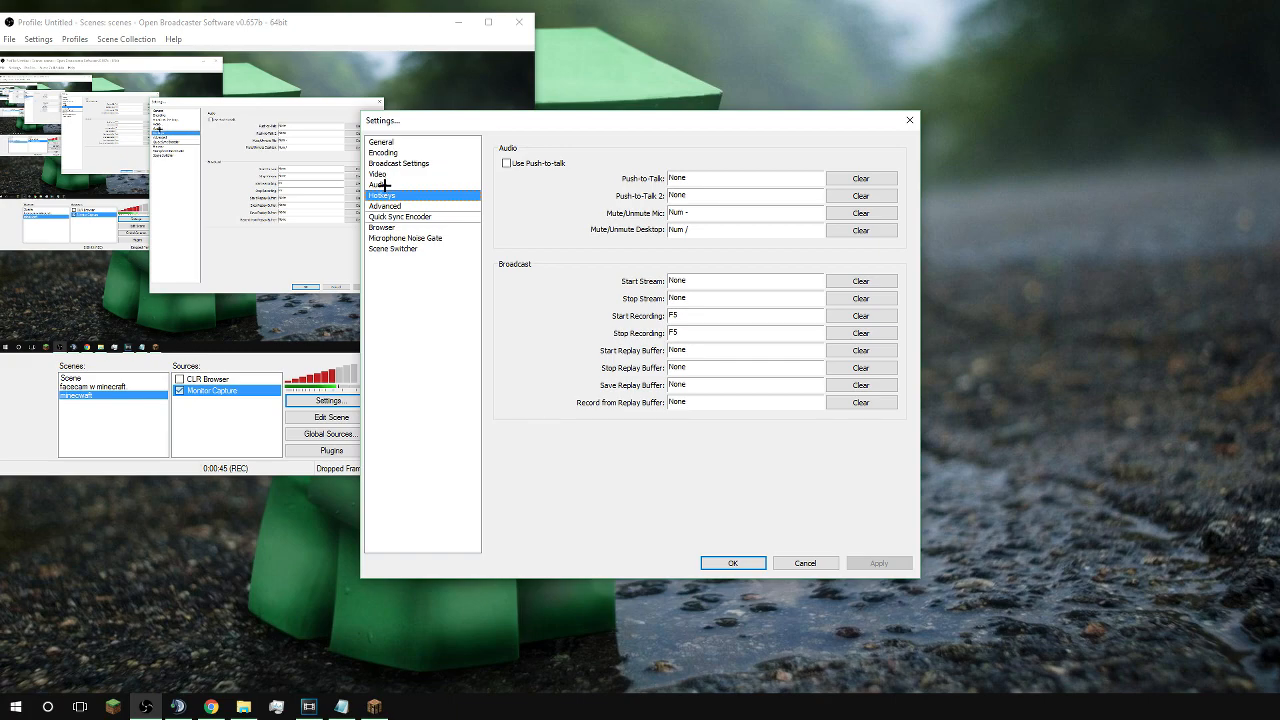
left_click(398, 164)
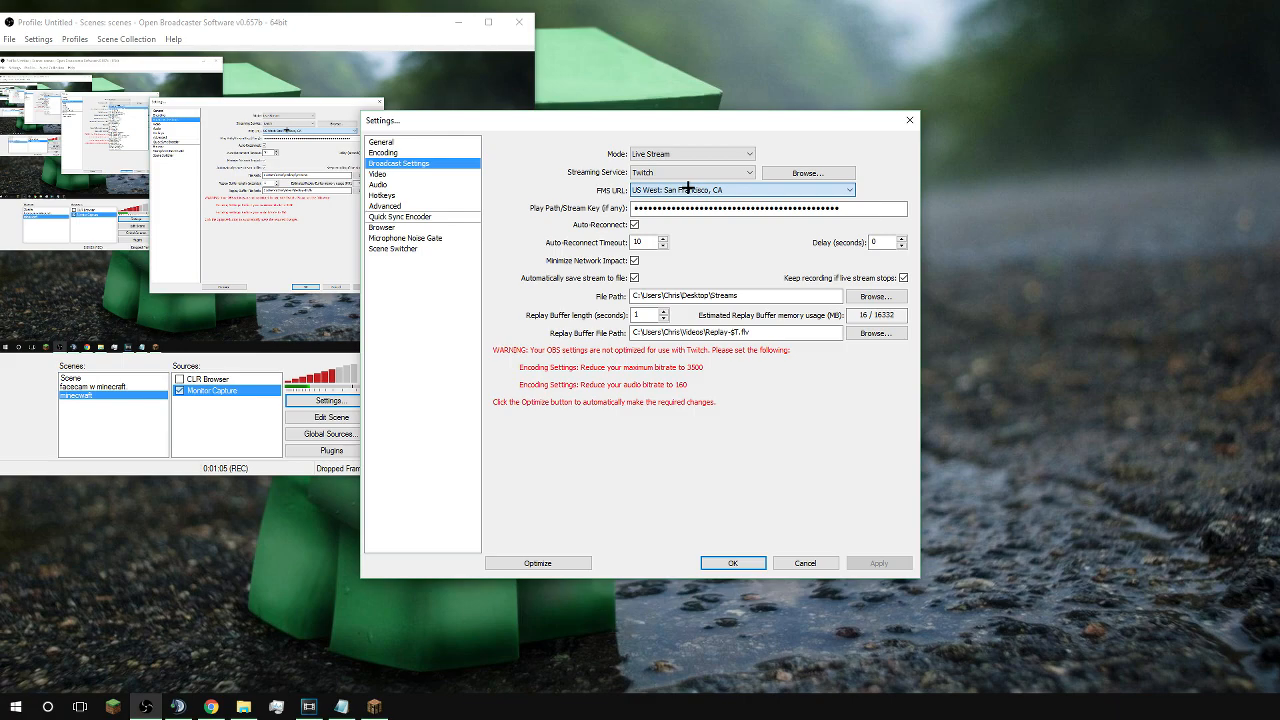
Step: Change the auto-saved recording's File Path extension from .flv to .mp4
left_click(764, 208)
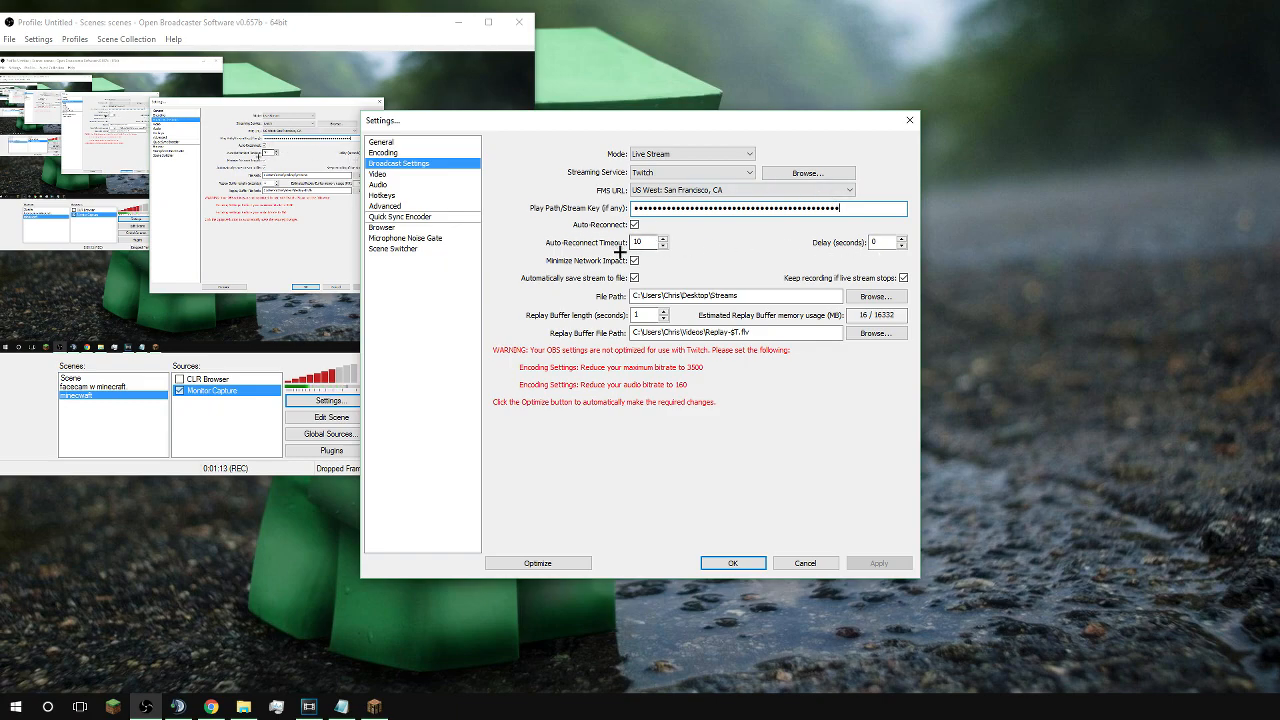
mouse_move(850, 276)
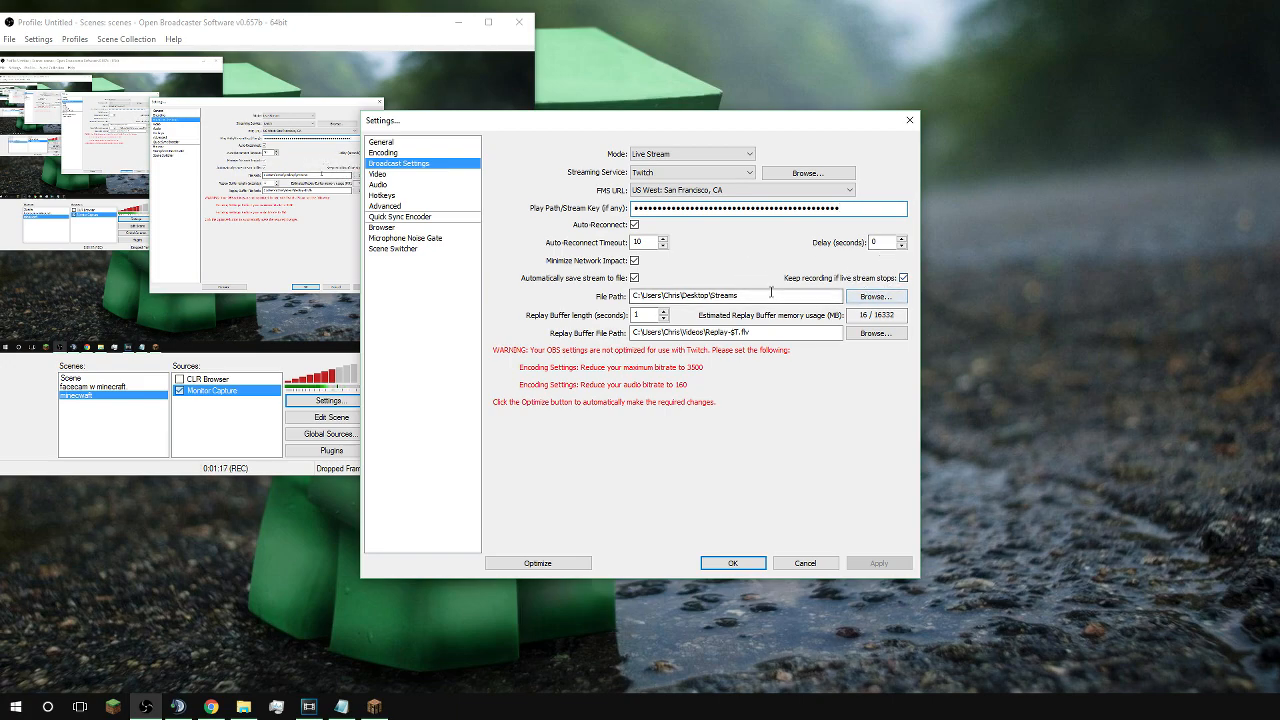
type(".fl")
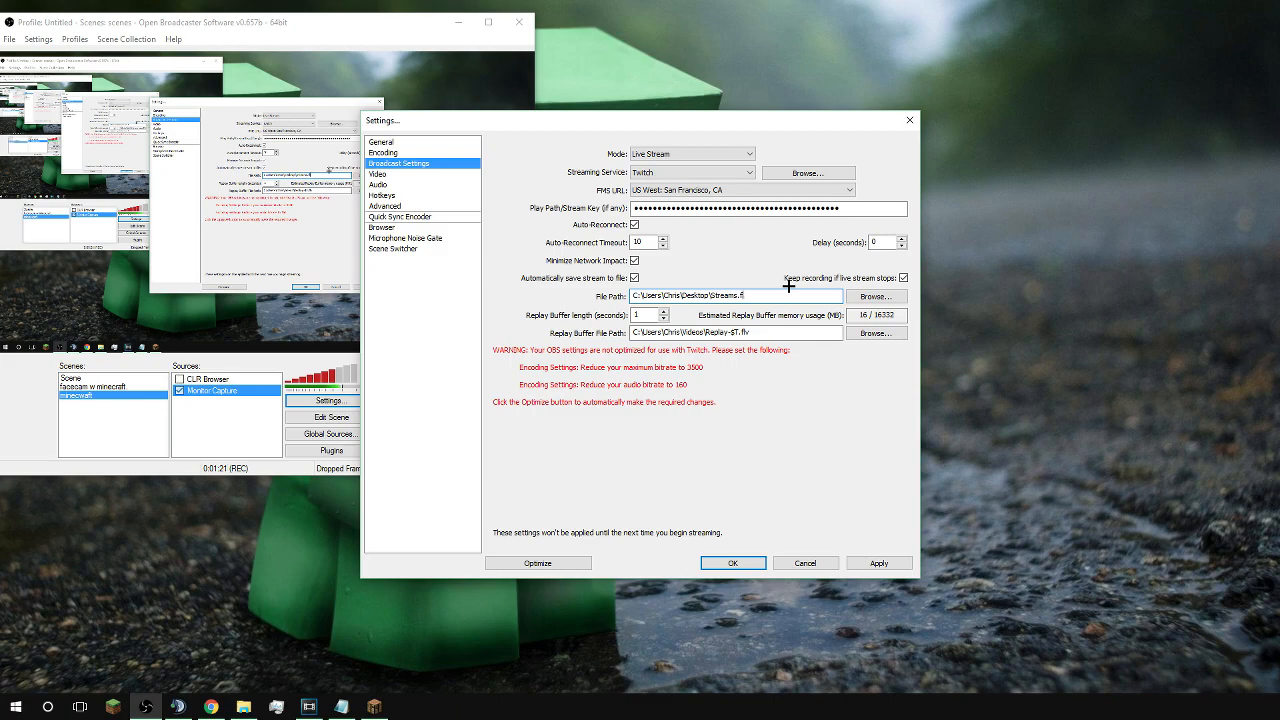
type("mp4")
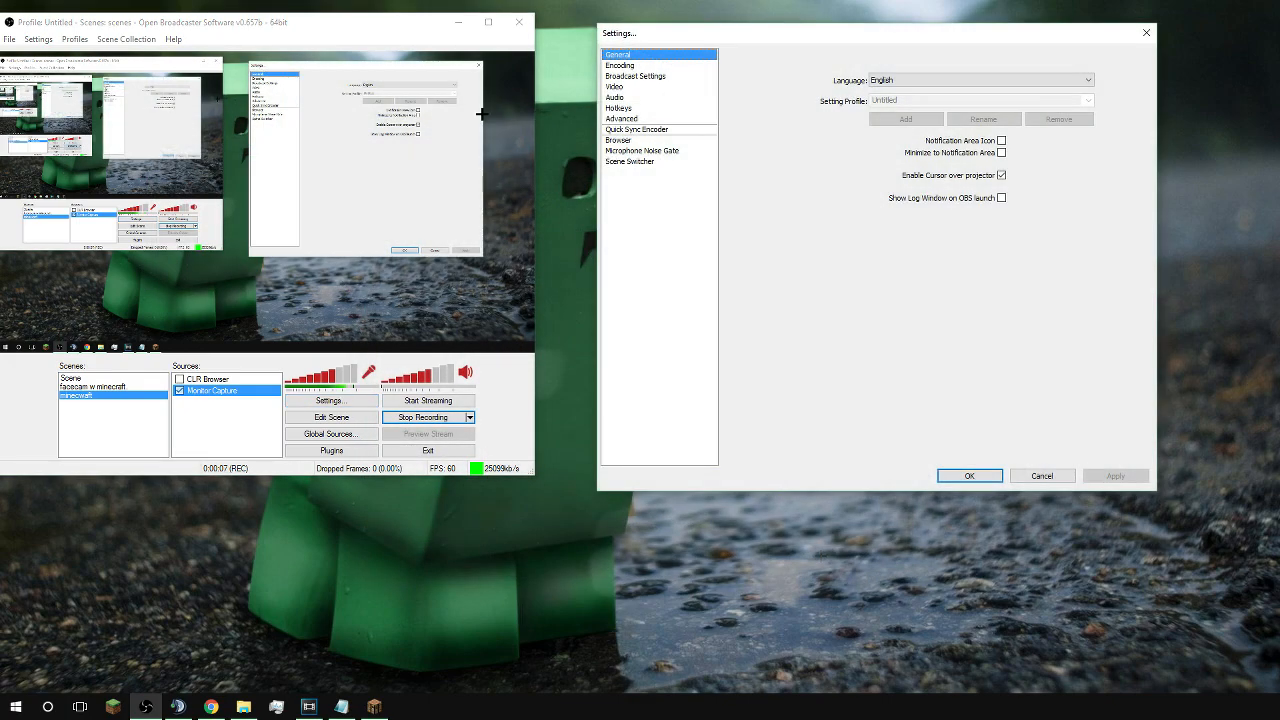
mouse_move(652, 296)
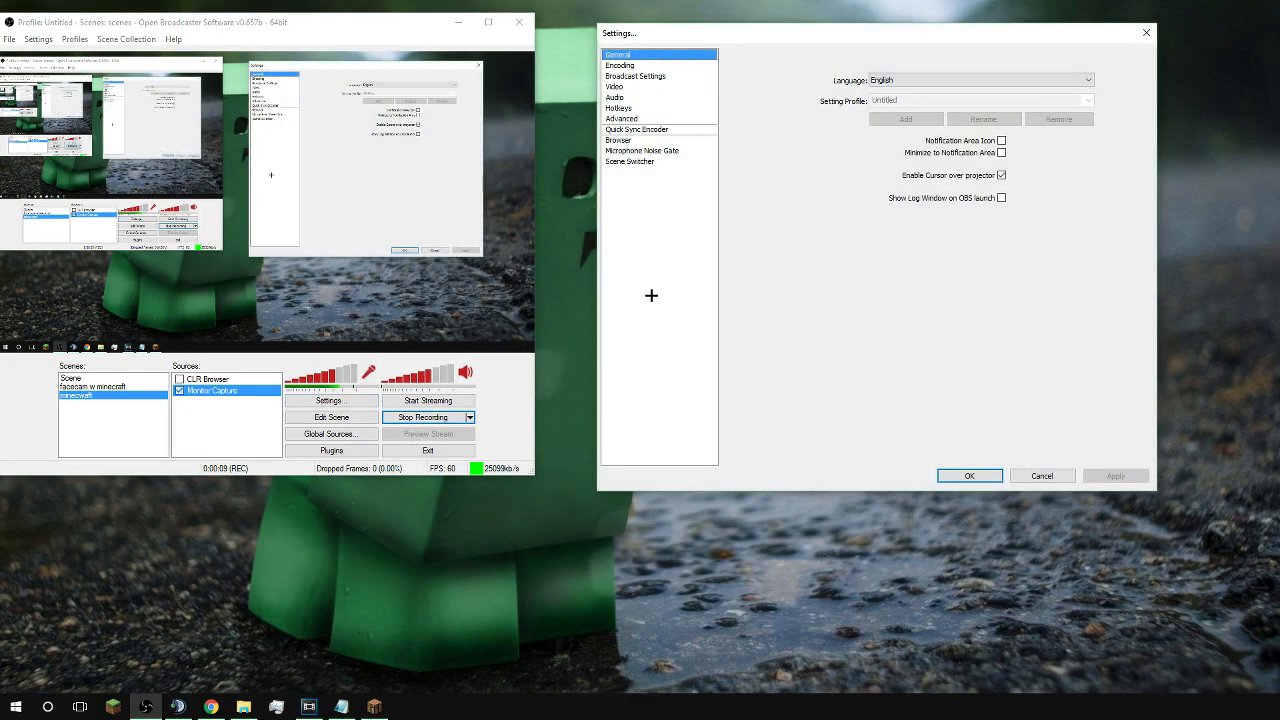
Step: In Encoding, set Max Bitrate and Buffer Size to 5000 and pick an audio bitrate
left_click(620, 64)
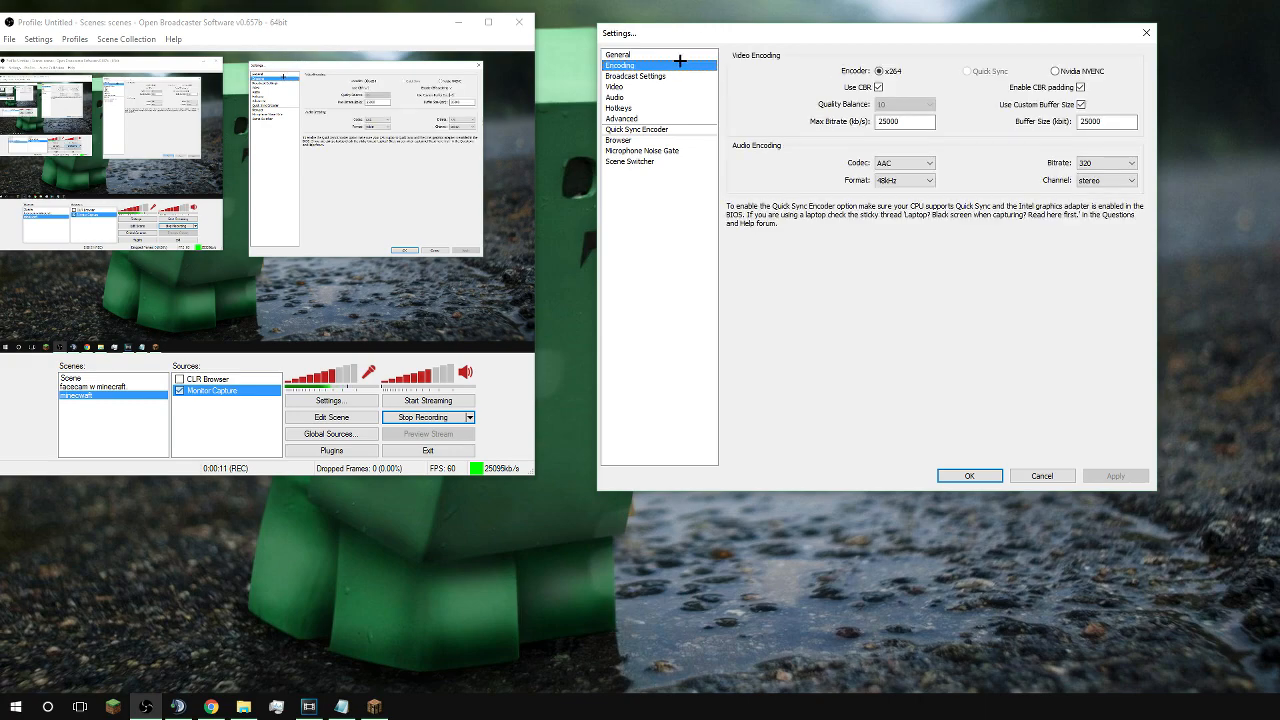
mouse_move(818, 118)
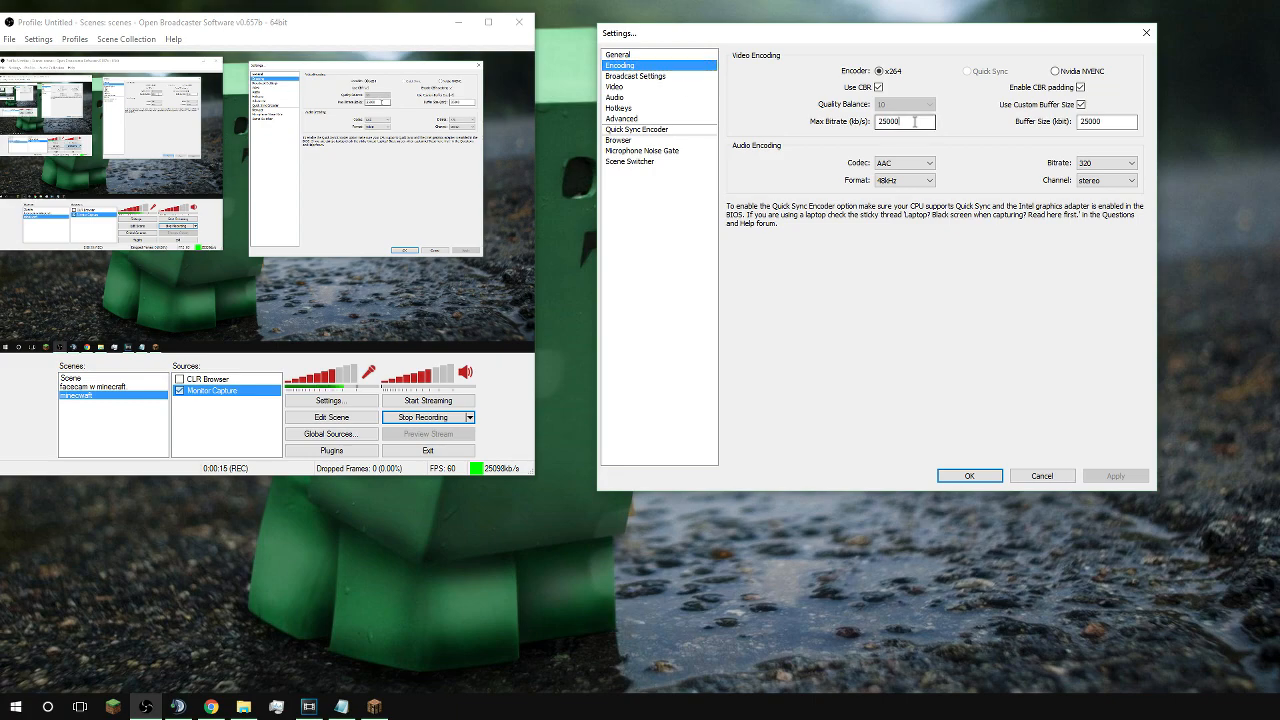
type("5000")
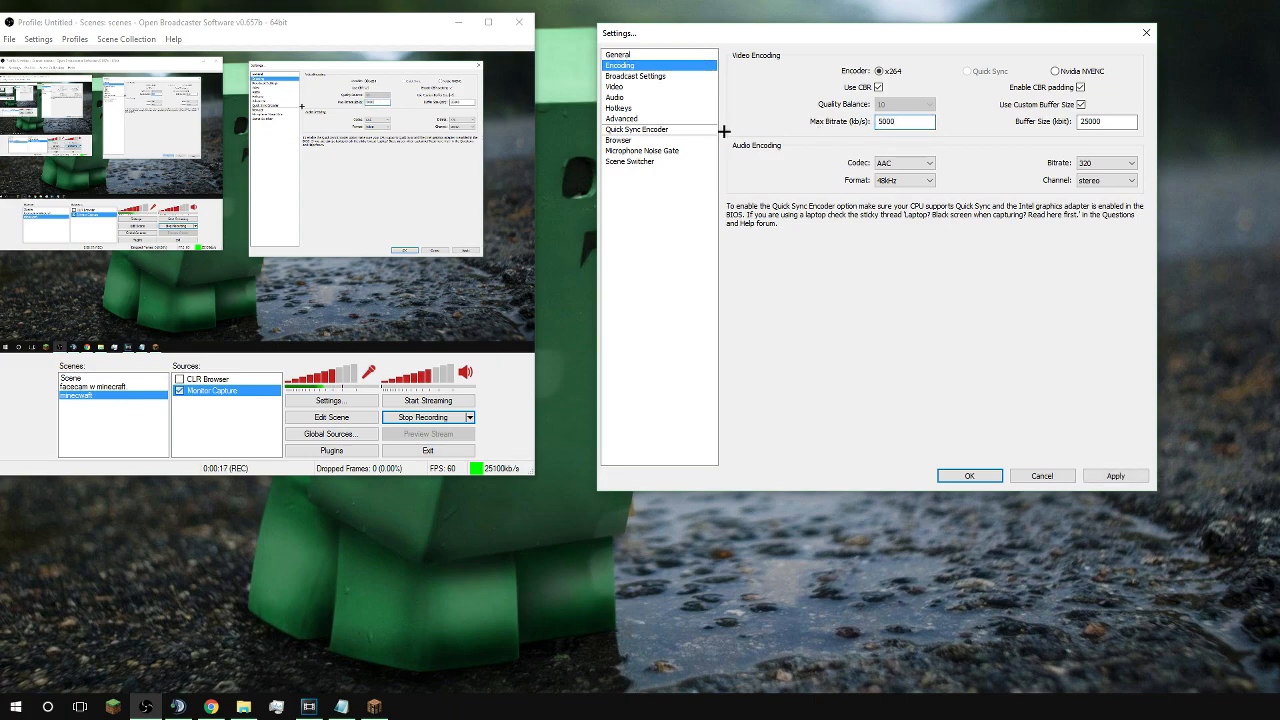
type("5000")
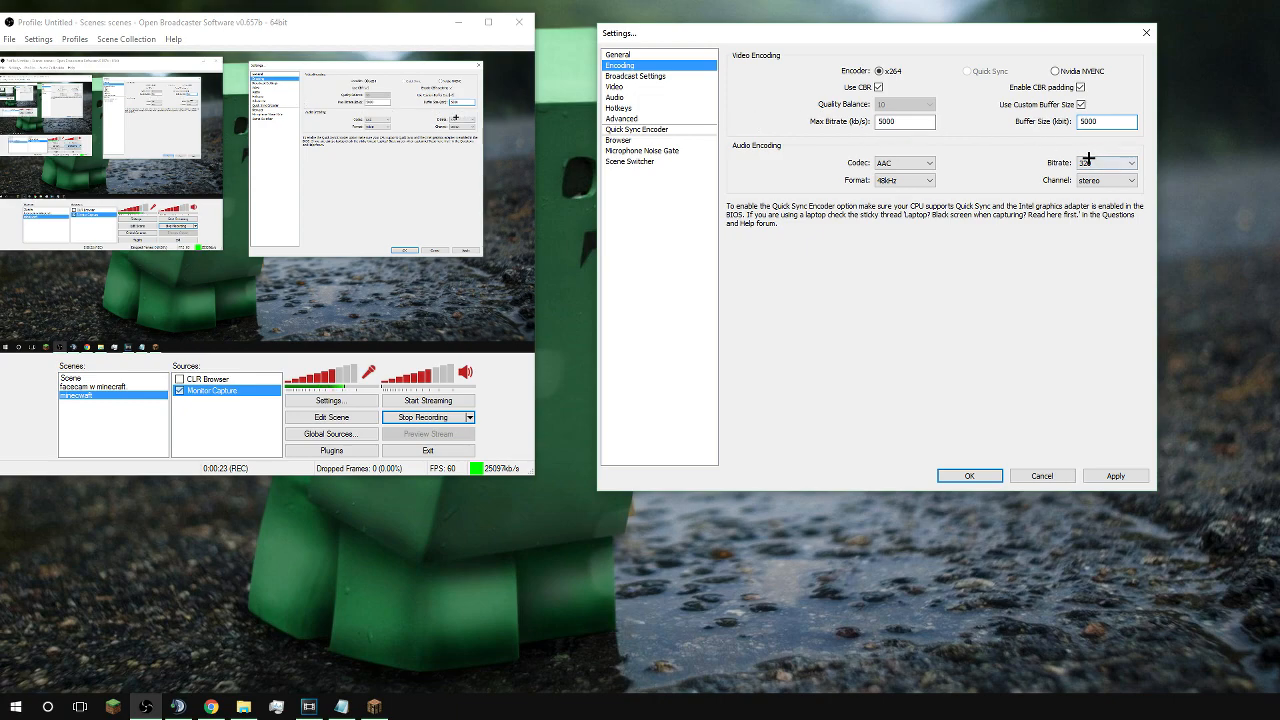
left_click(1130, 162)
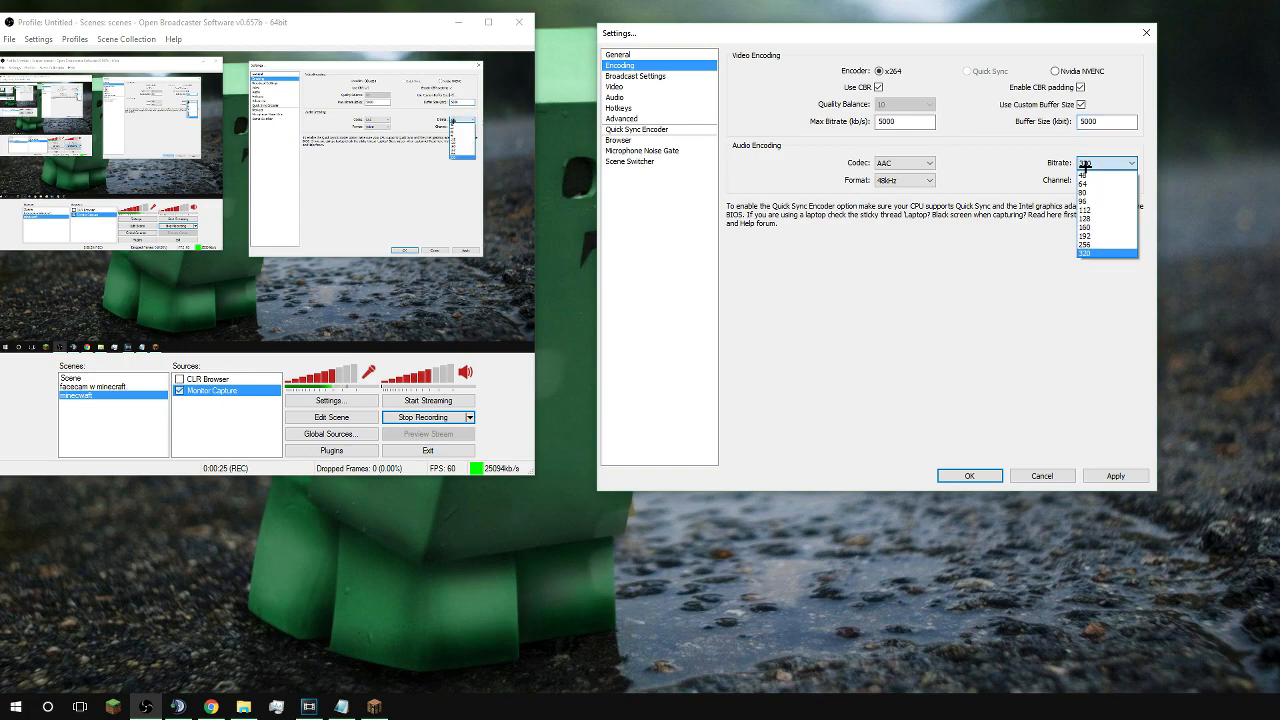
left_click(1084, 252)
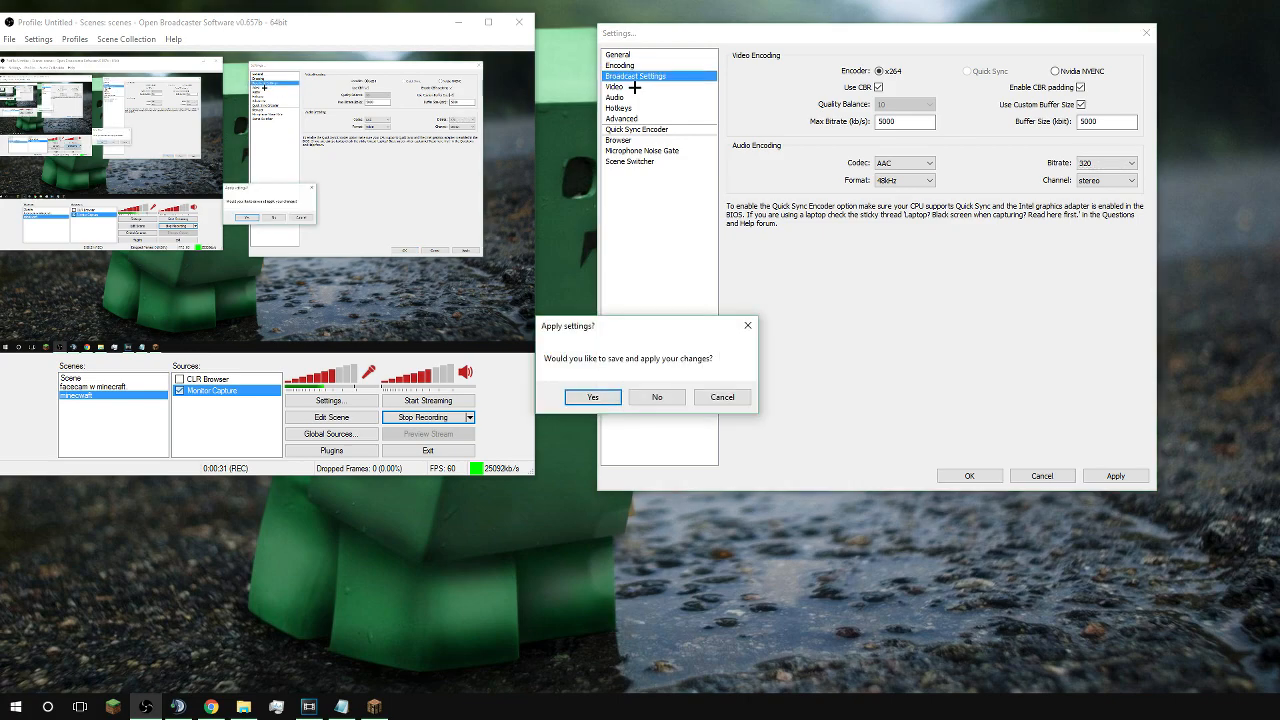
Step: Apply the encoding changes, review Broadcast, Audio, Hotkeys and Advanced pages, and close Settings with OK
left_click(592, 396)
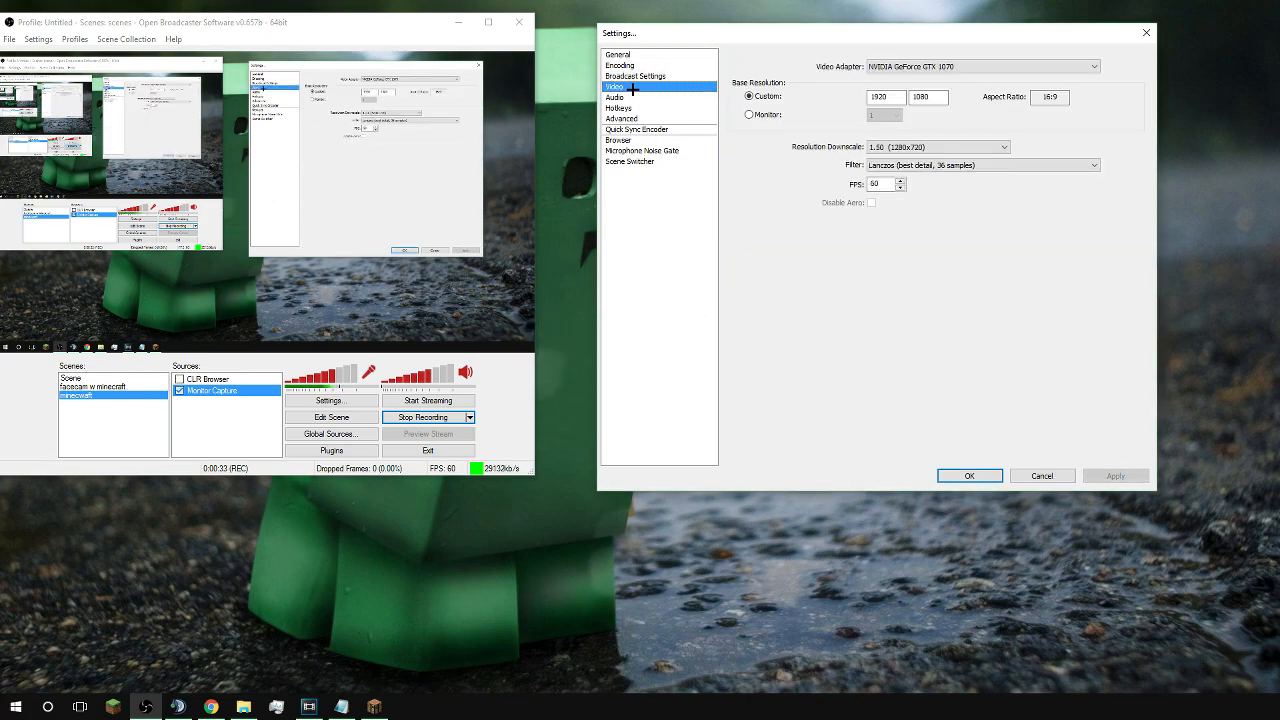
left_click(636, 76)
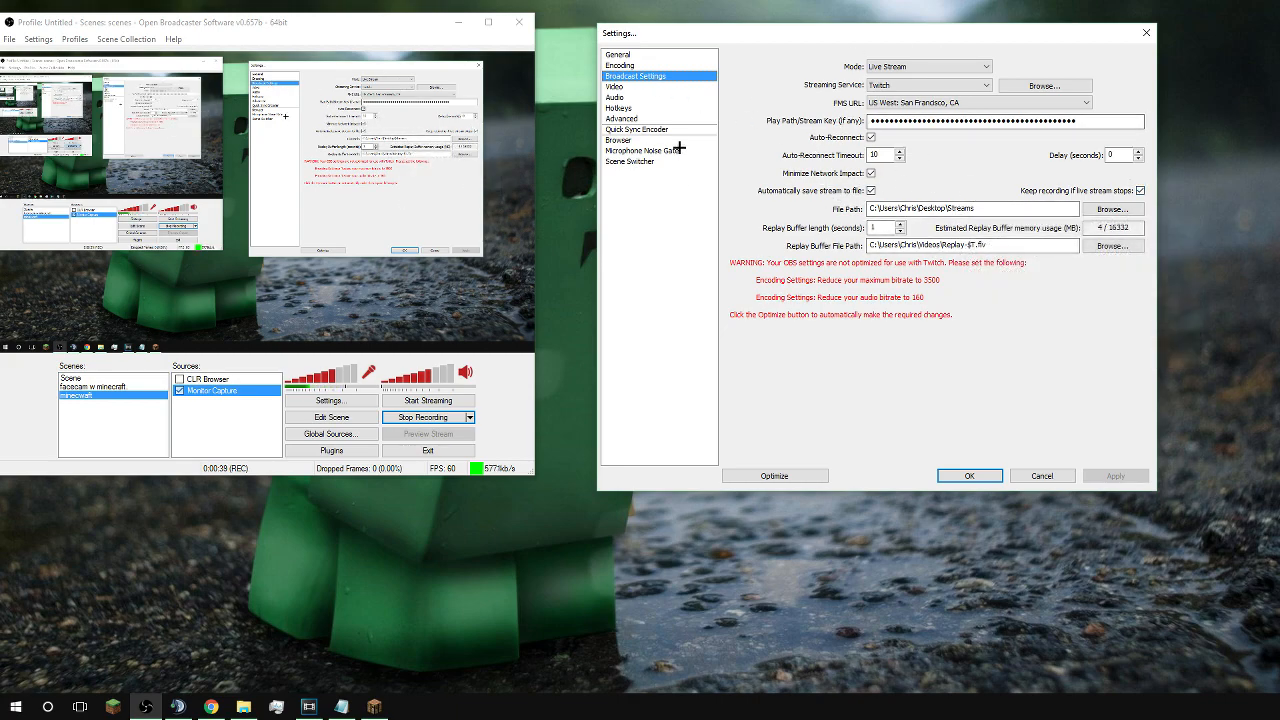
left_click(614, 88)
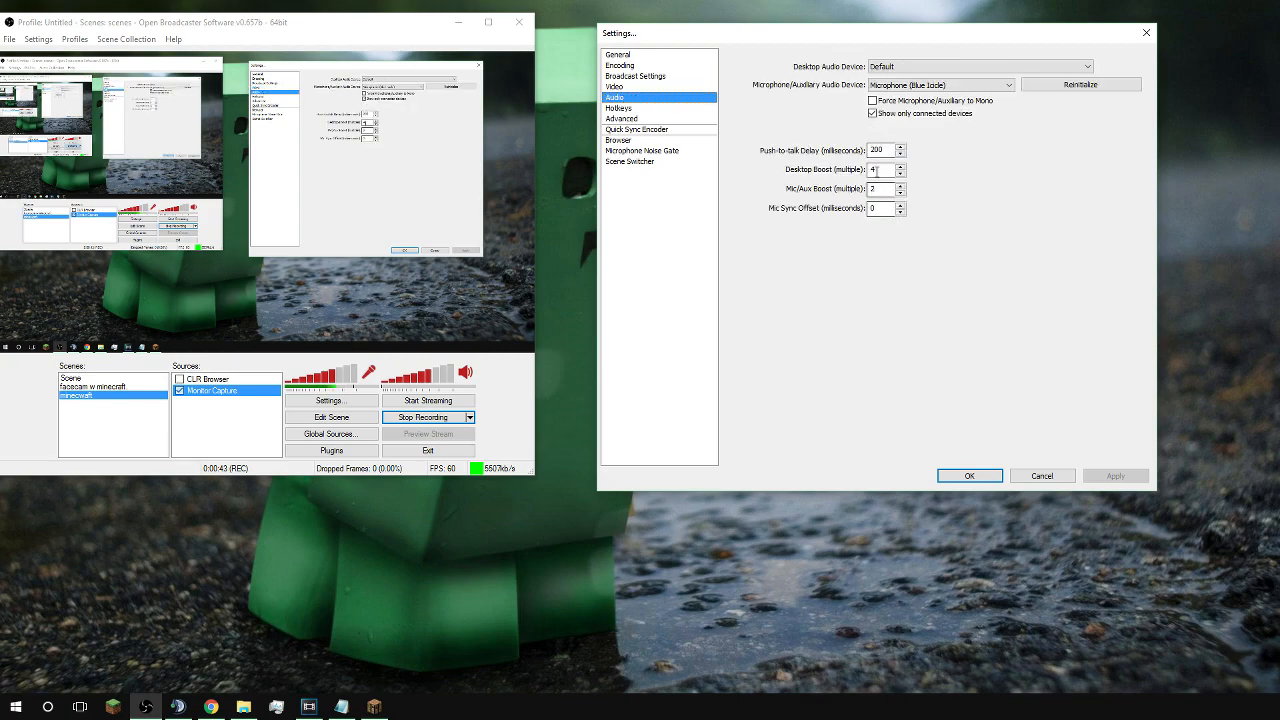
left_click(620, 108)
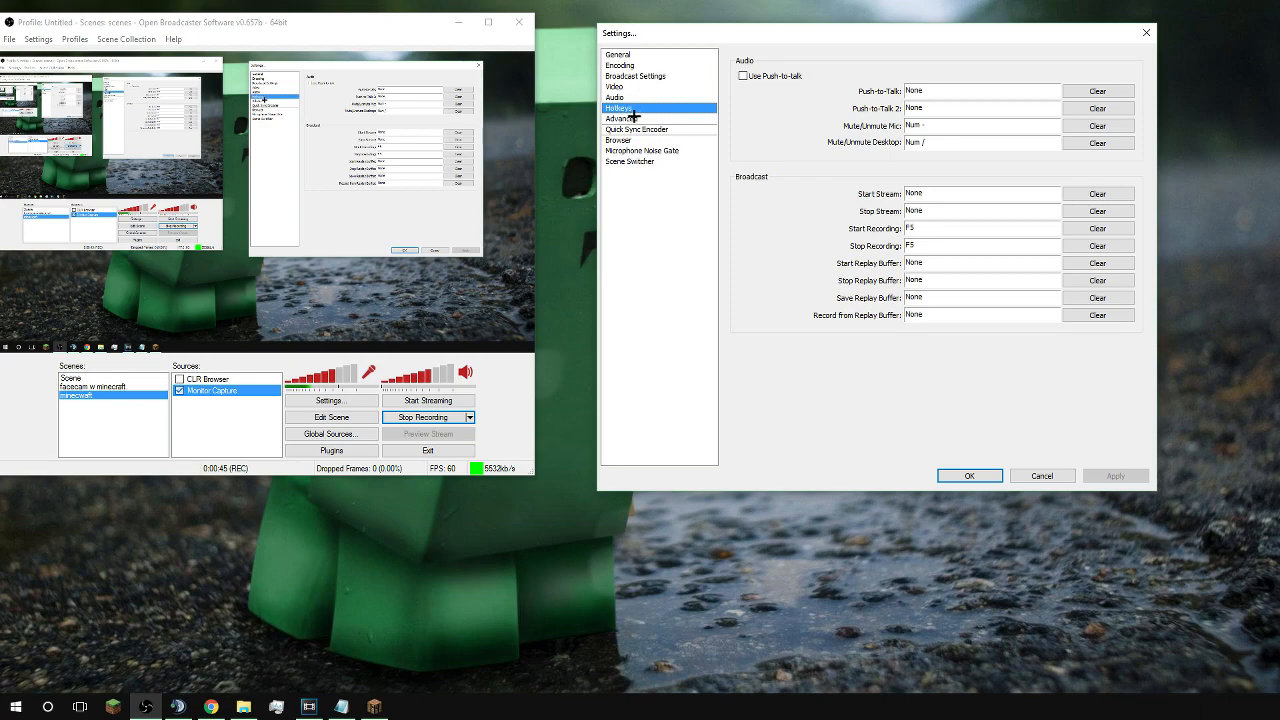
left_click(622, 118)
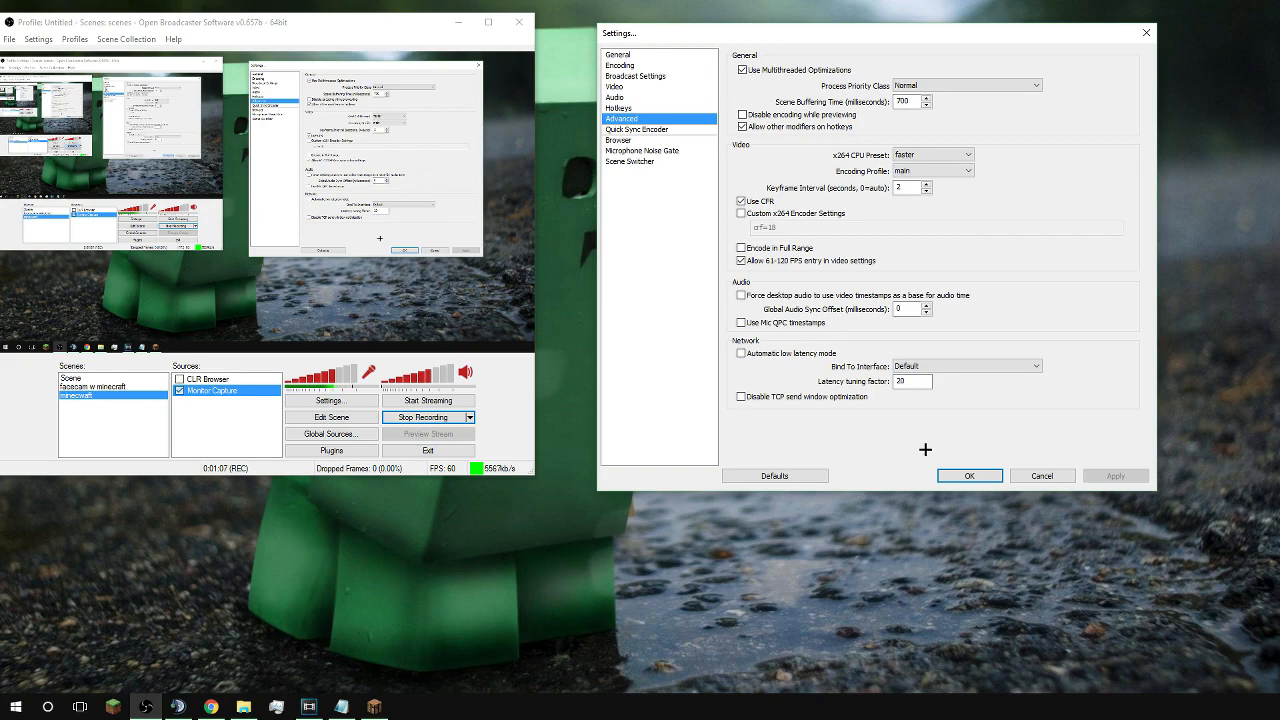
left_click(968, 476)
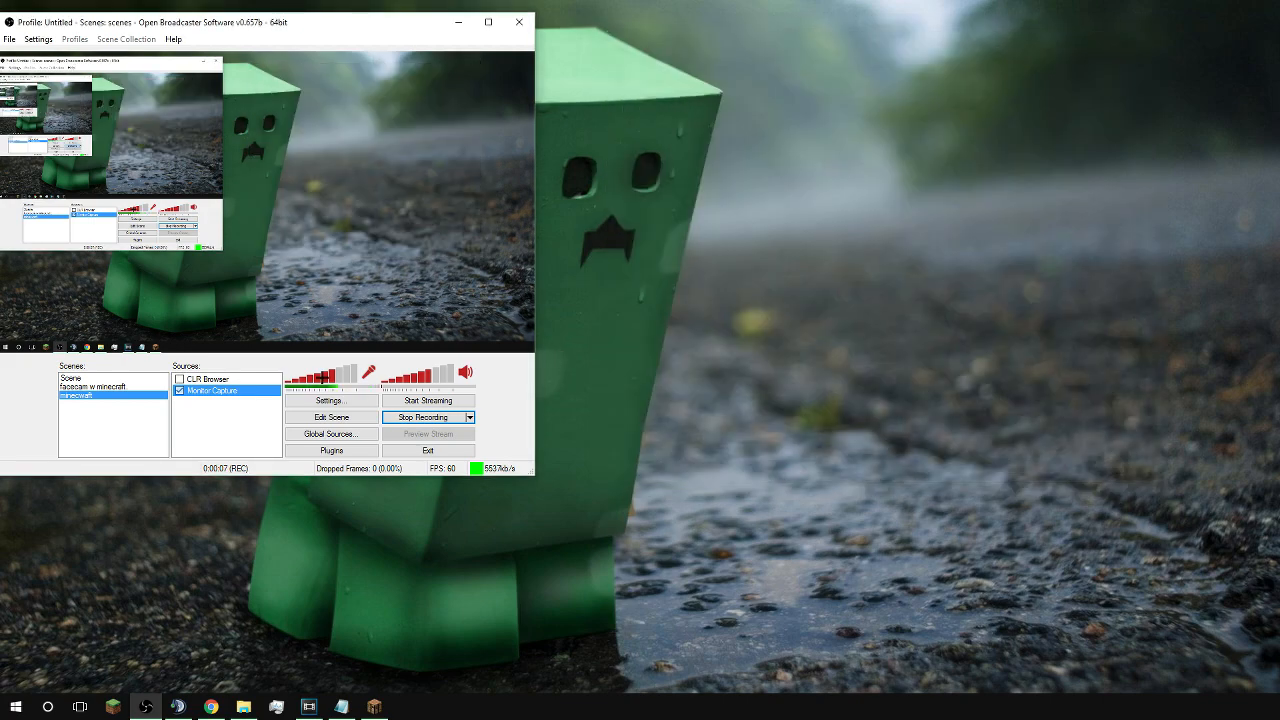
Step: Reopen Settings, check Encoding and the x264 preset, then set Video Resolution Downscale to None (1920x1080)
left_click(332, 400)
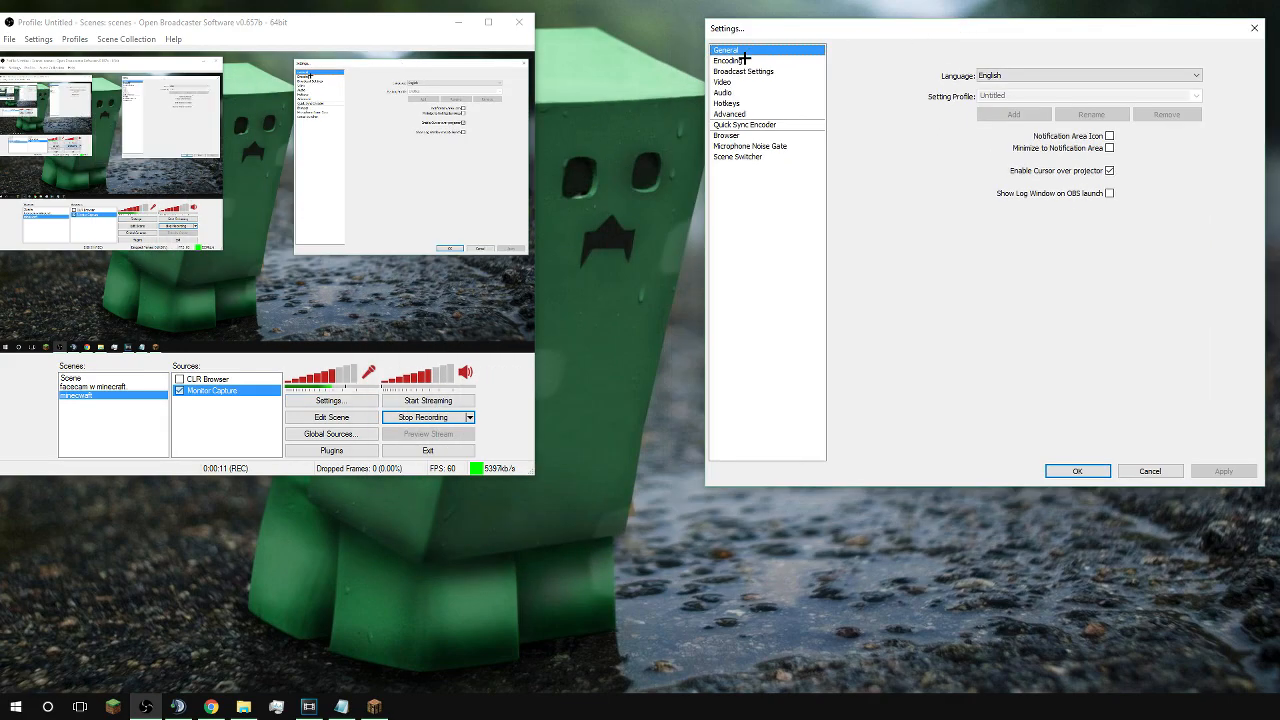
left_click(728, 60)
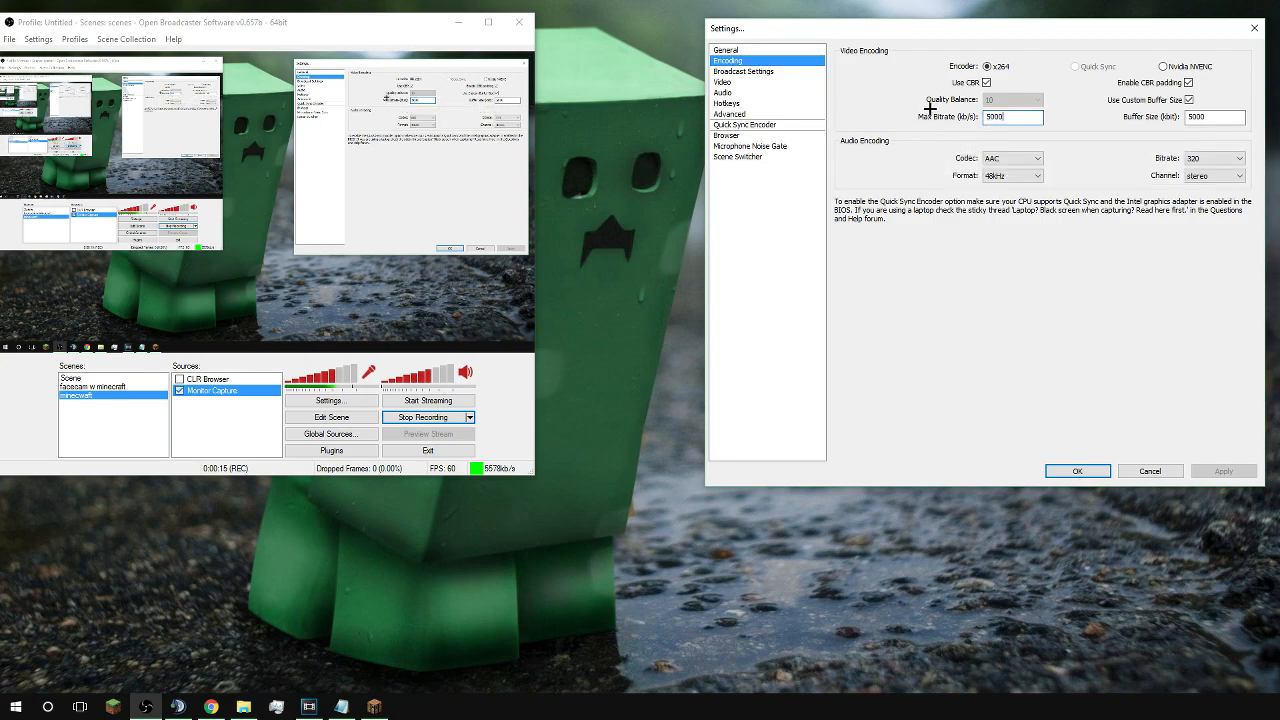
left_click(728, 114)
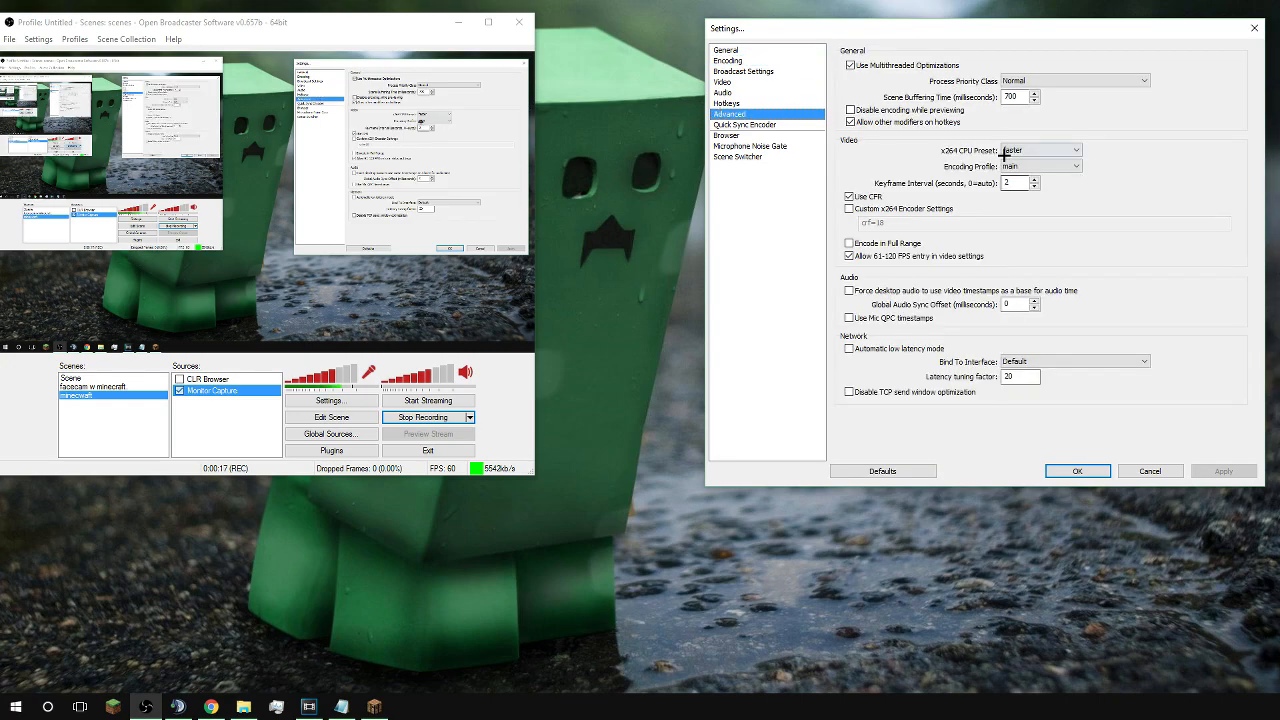
left_click(1070, 150)
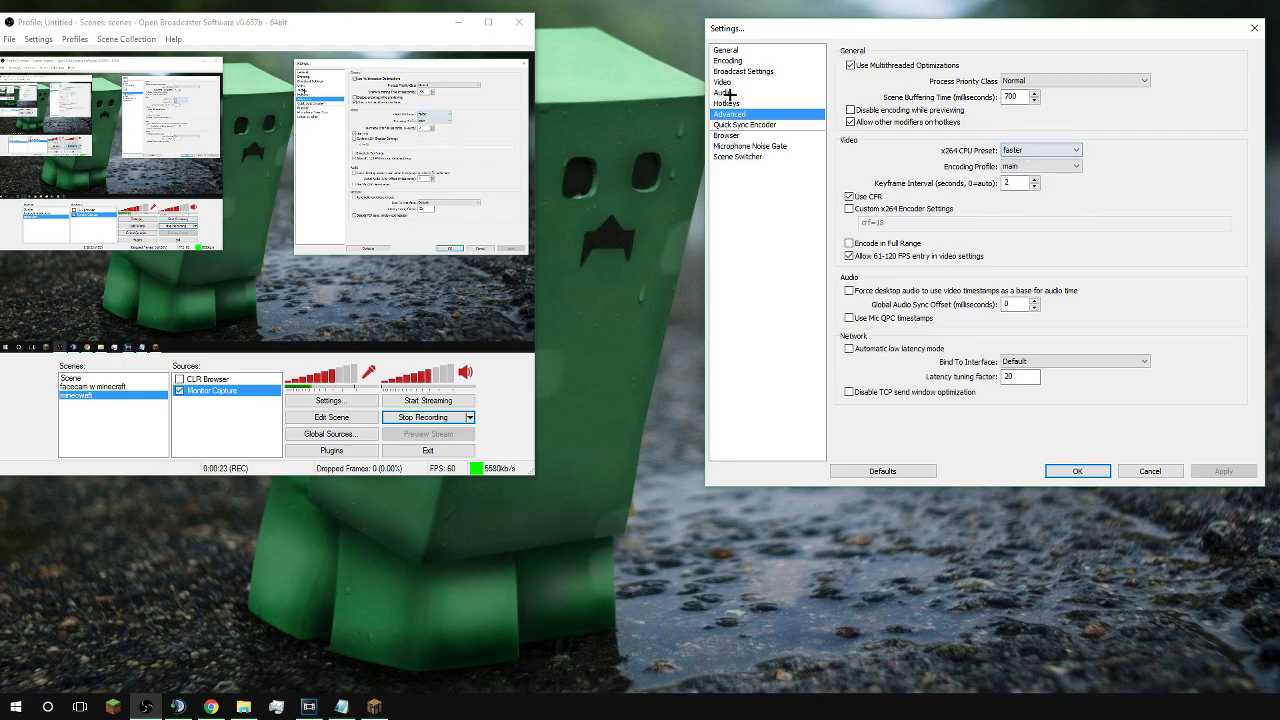
left_click(1040, 150)
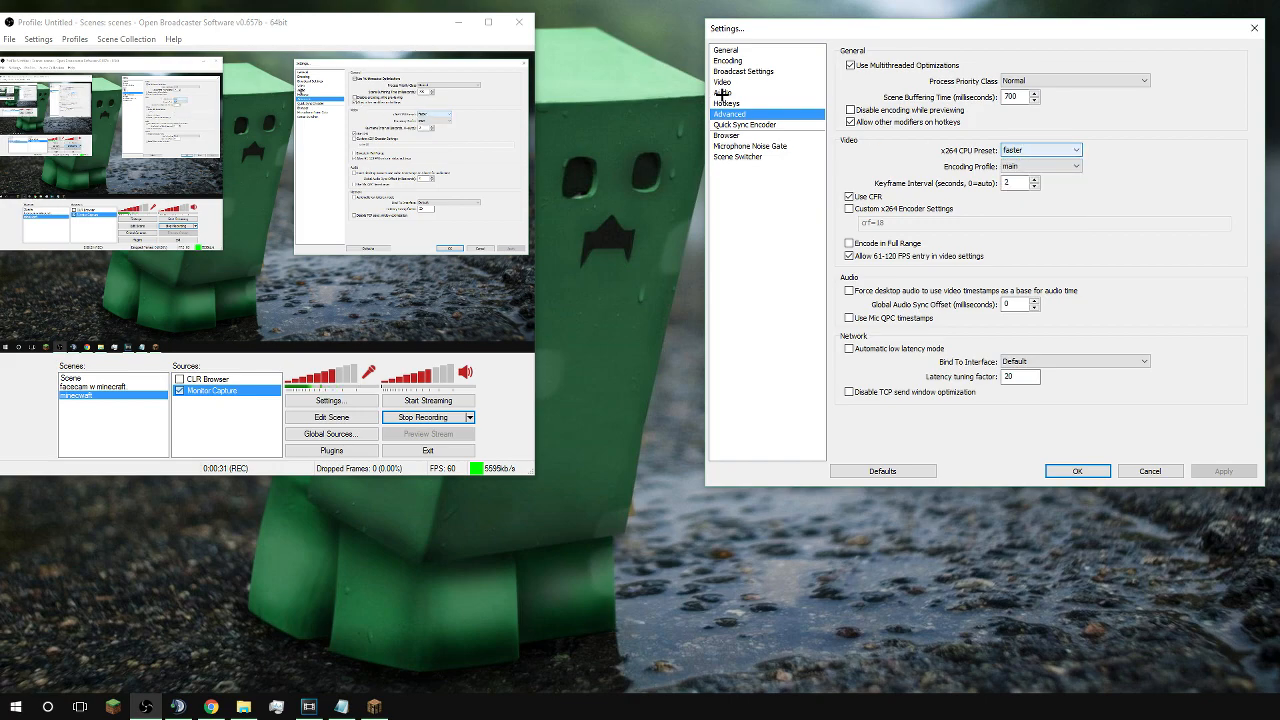
left_click(722, 82)
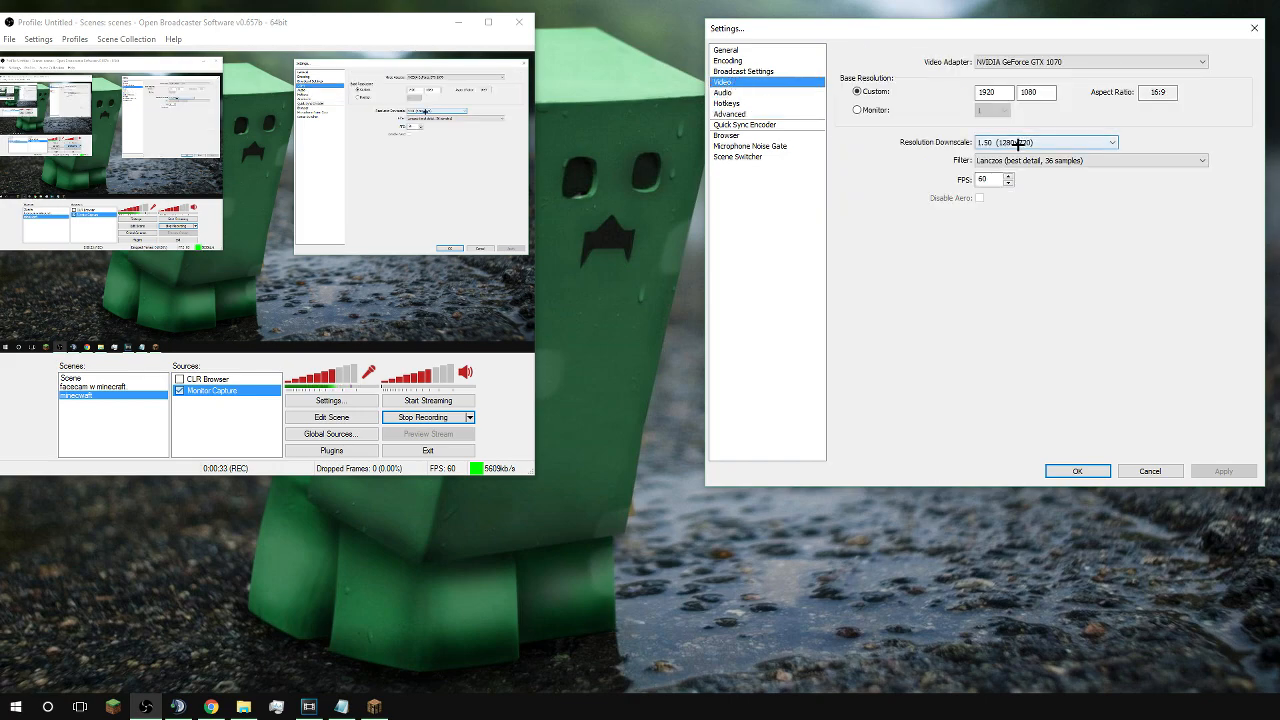
left_click(1044, 142)
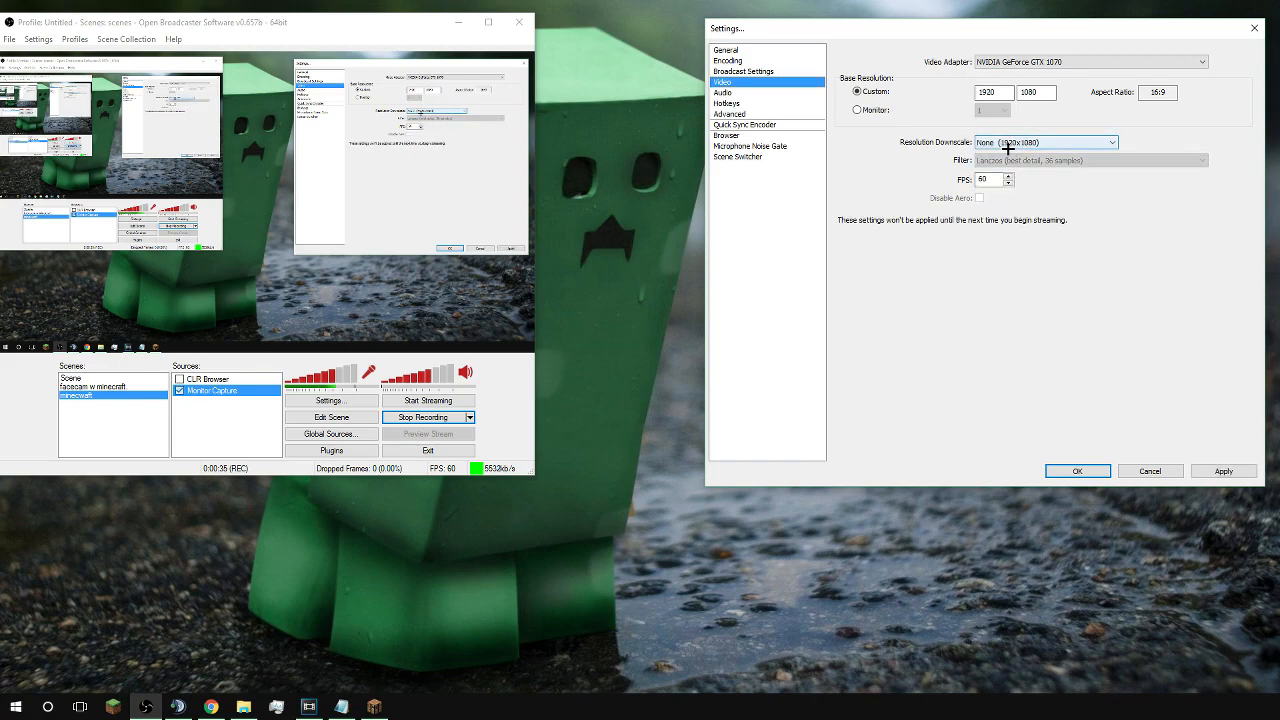